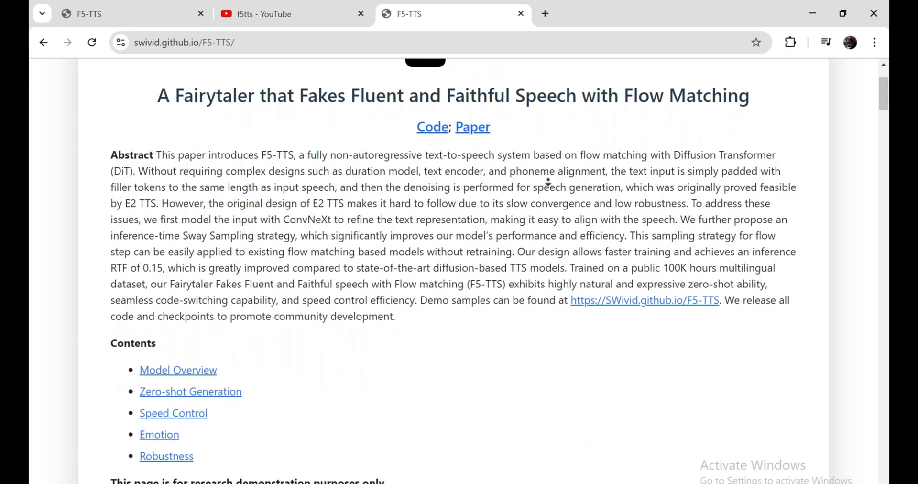
Play the Angry E2 TTS sample, then the Disgust prompt and its E2 TTS sample.
scroll(down, 3)
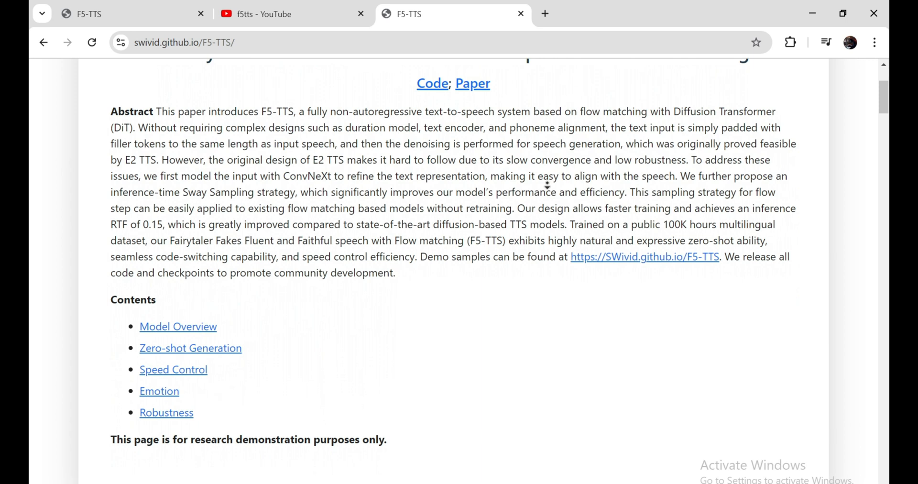
scroll(down, 3)
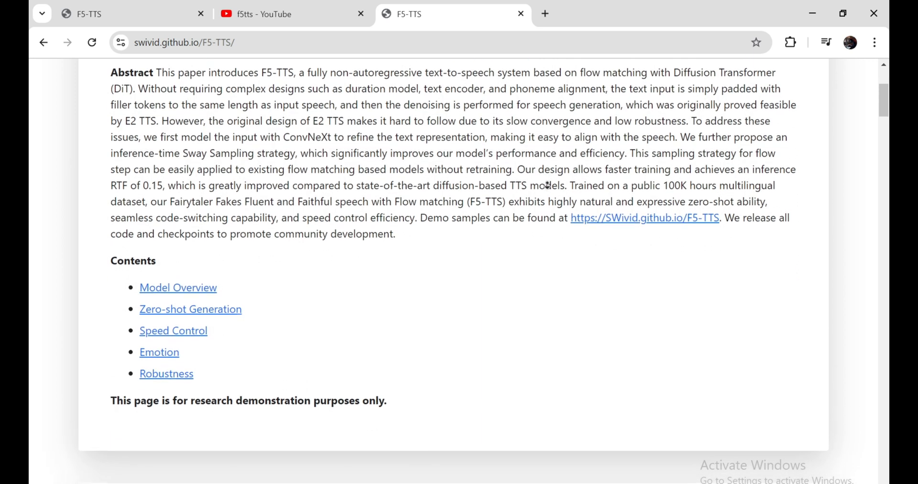
scroll(down, 3)
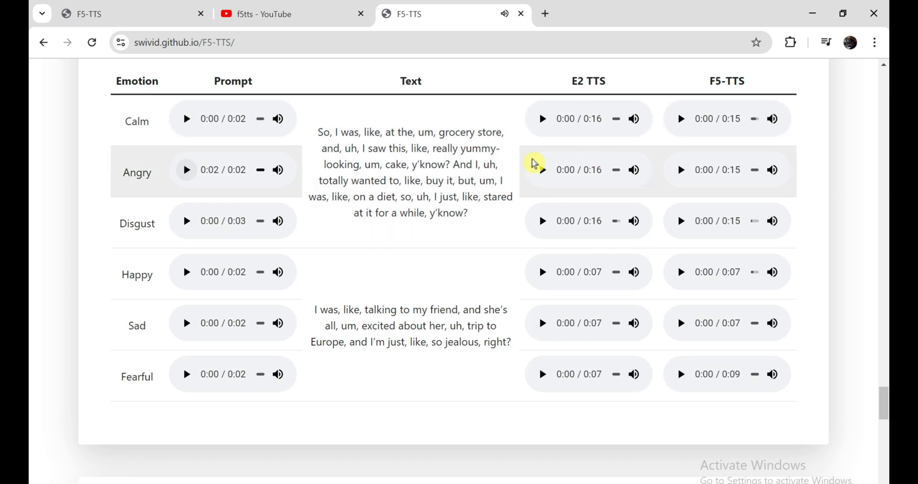
click(542, 169)
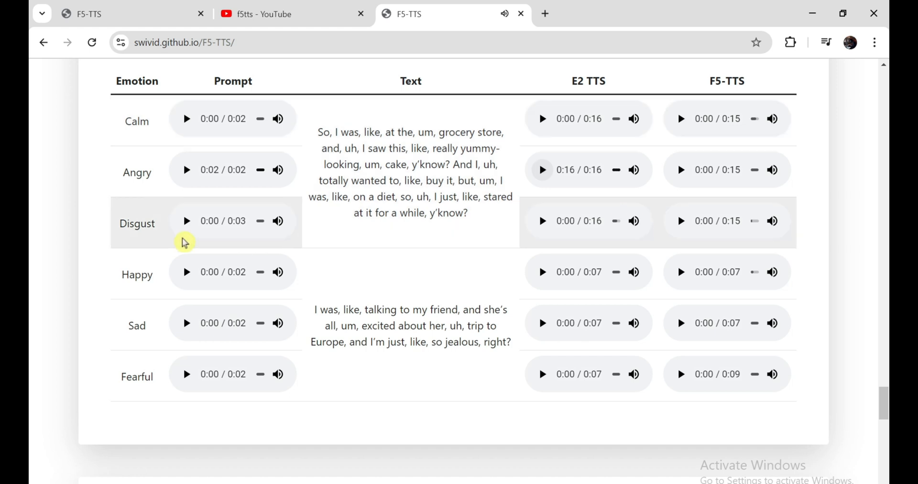
click(186, 221)
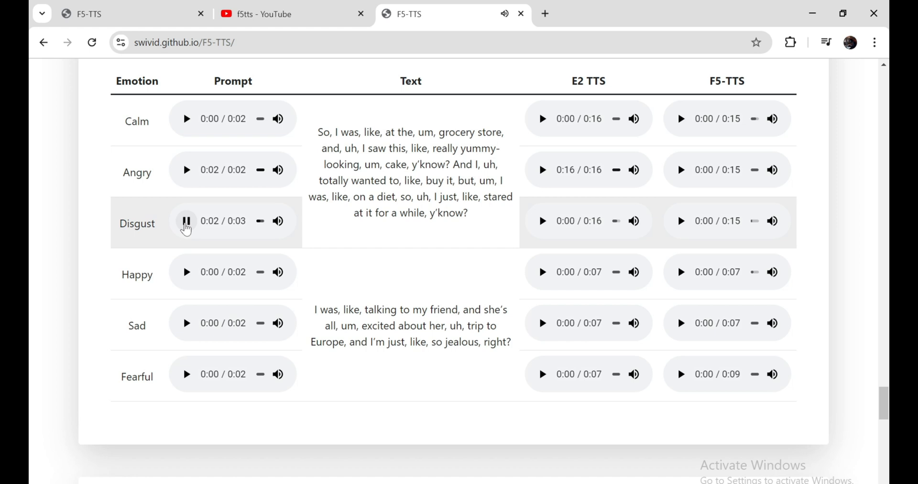
click(541, 221)
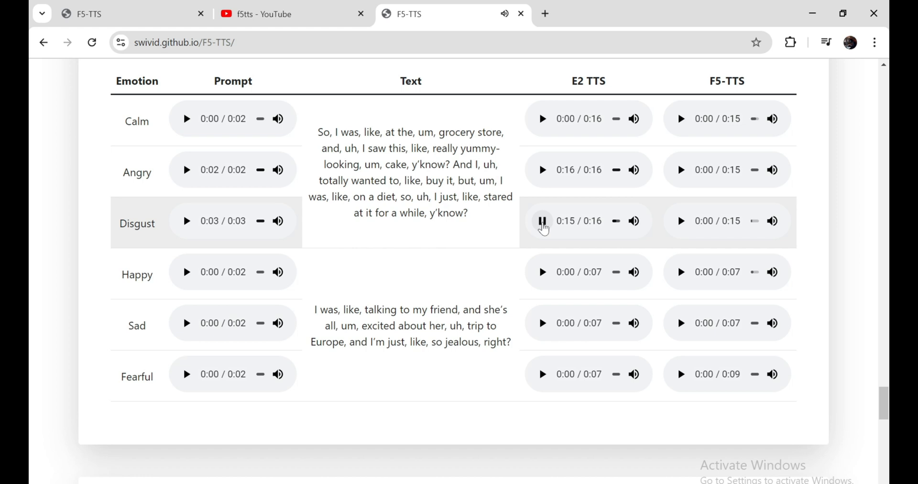
Play the Fearful prompt recording and its E2 TTS sample.
click(187, 374)
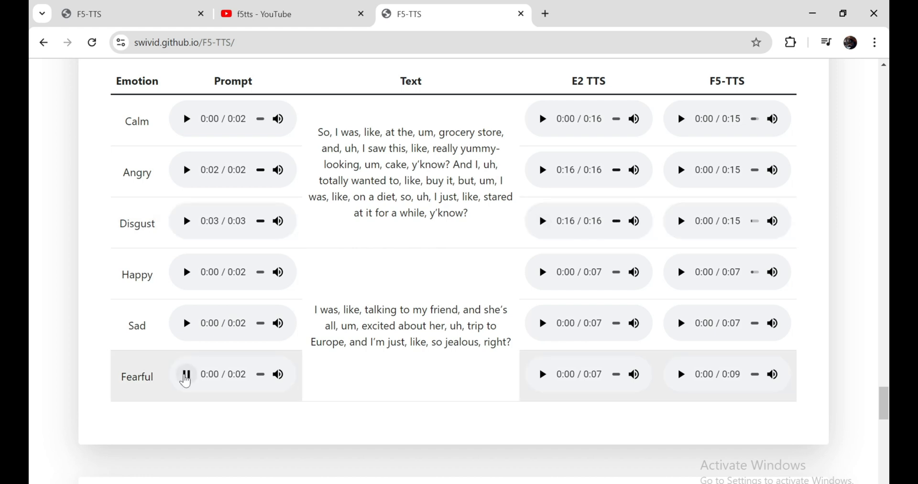
click(187, 374)
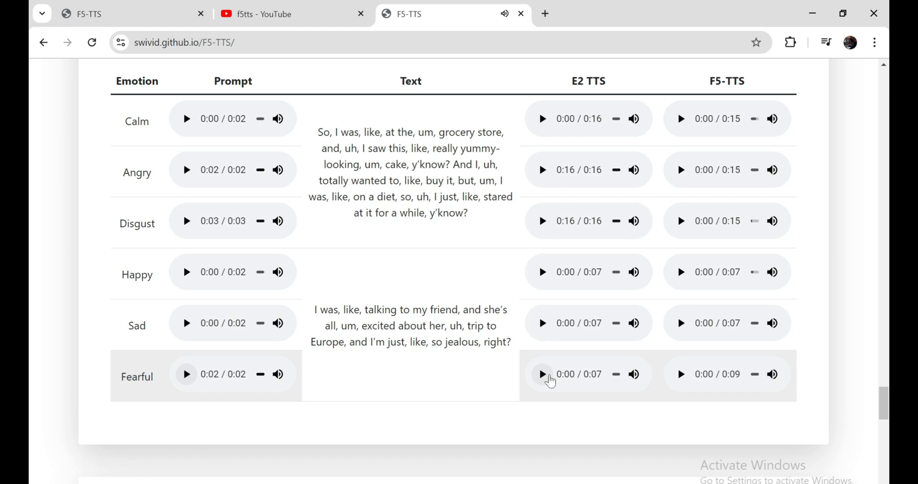
click(541, 374)
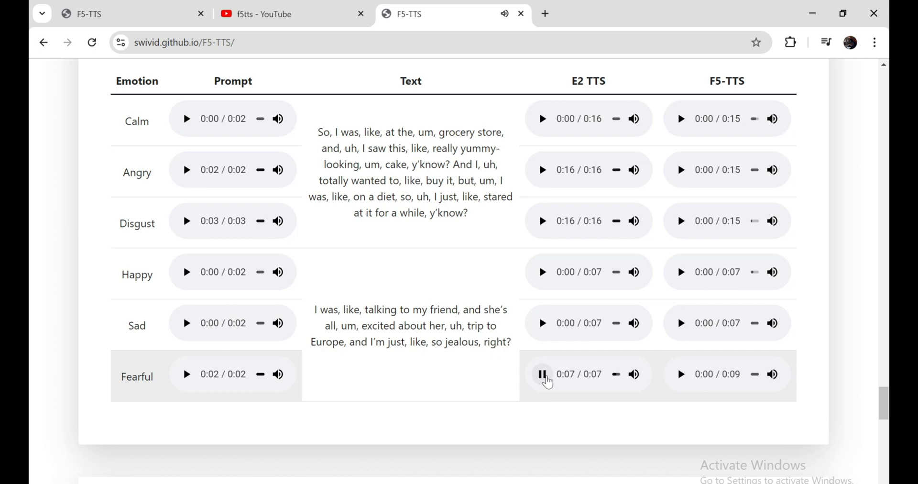
Scroll the demo page until the Model Overview training and inference diagram is in view.
scroll(up, 3)
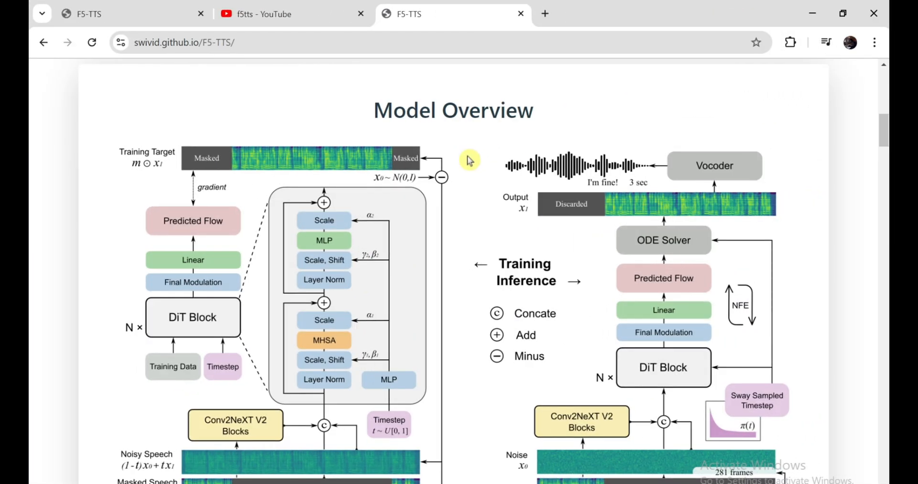
scroll(down, 3)
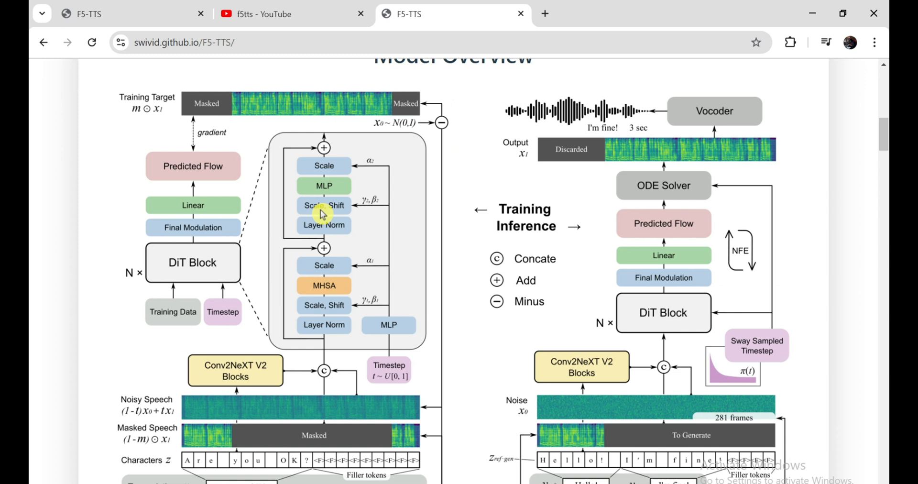
scroll(down, 3)
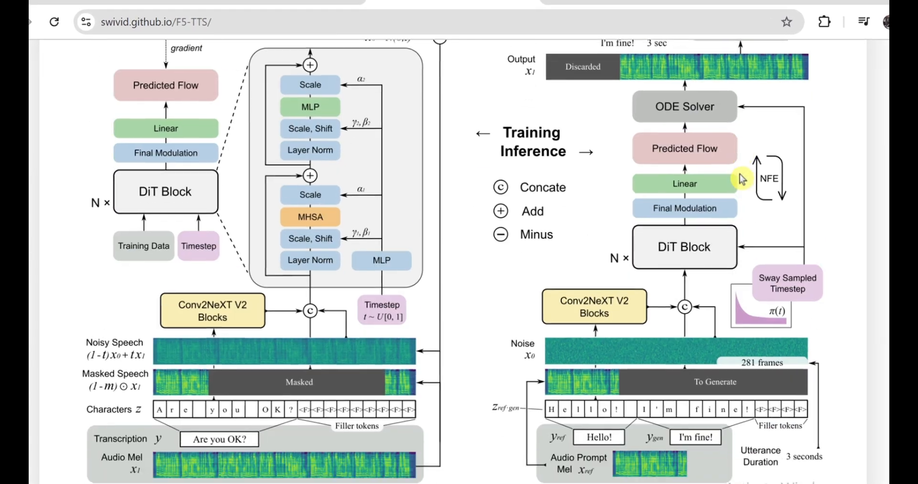
scroll(up, 3)
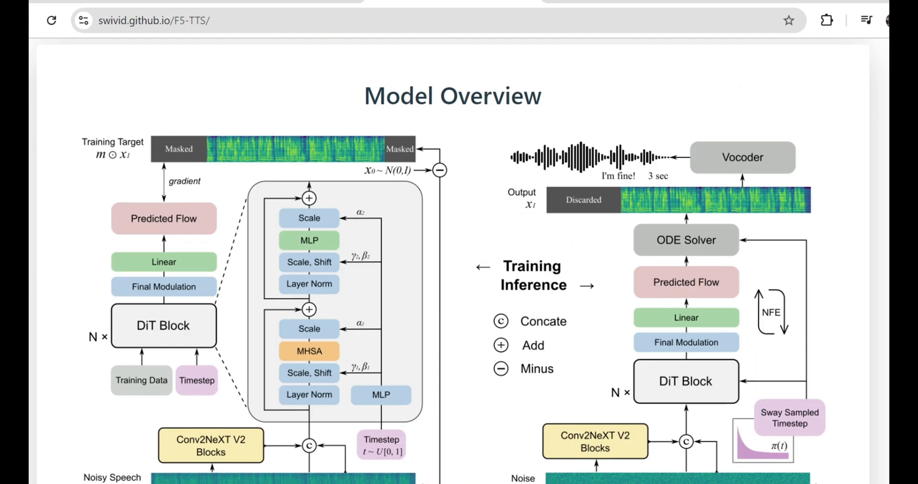
mouse_move(494, 269)
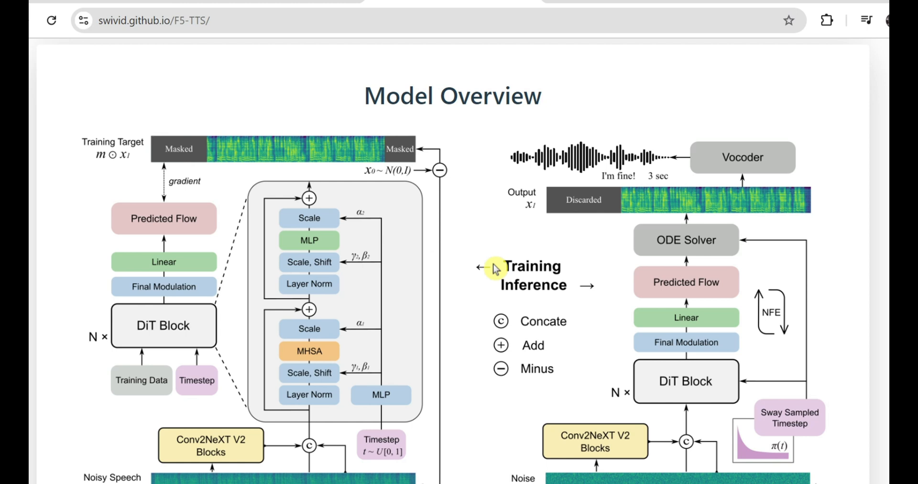
mouse_move(486, 268)
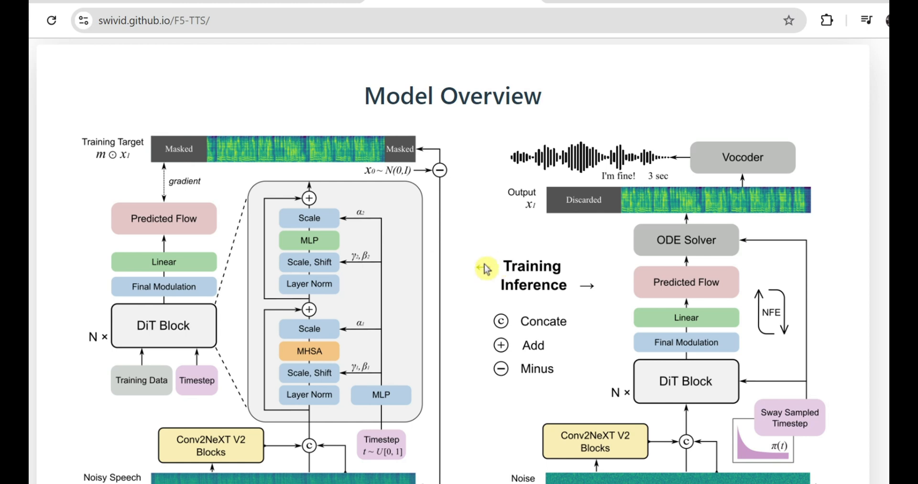
mouse_move(257, 194)
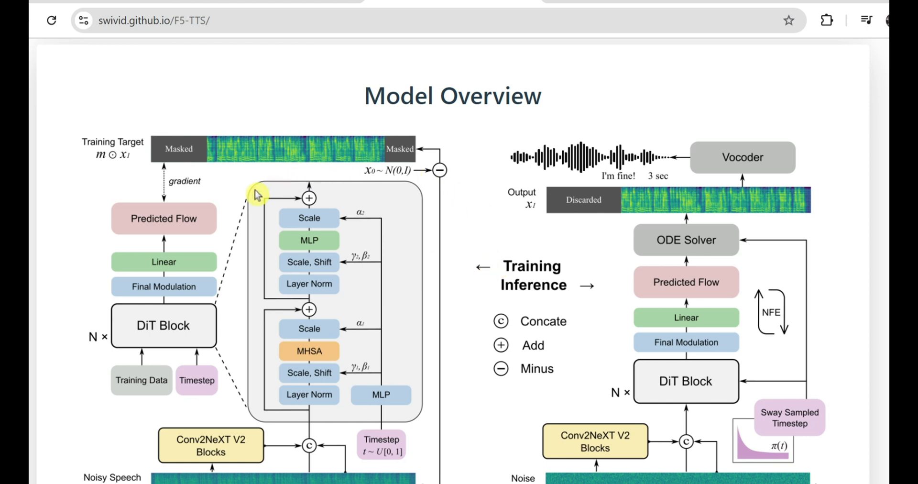
scroll(down, 3)
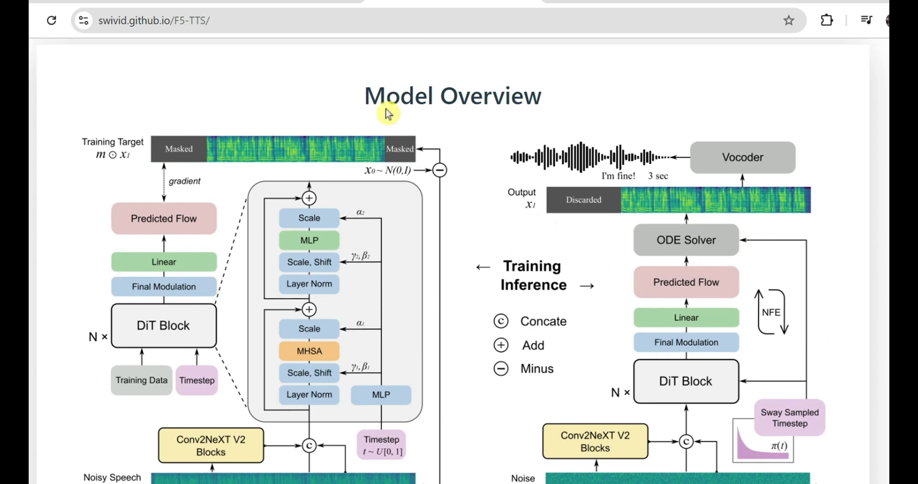
mouse_move(451, 201)
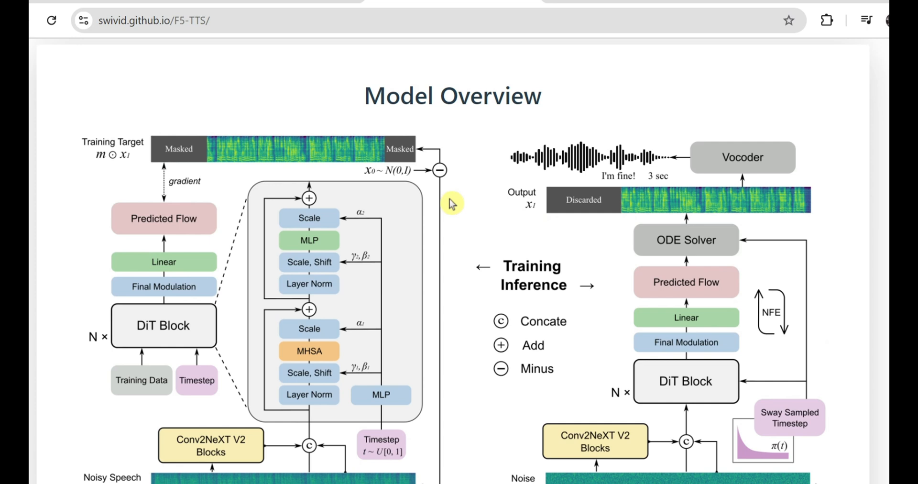
scroll(down, 3)
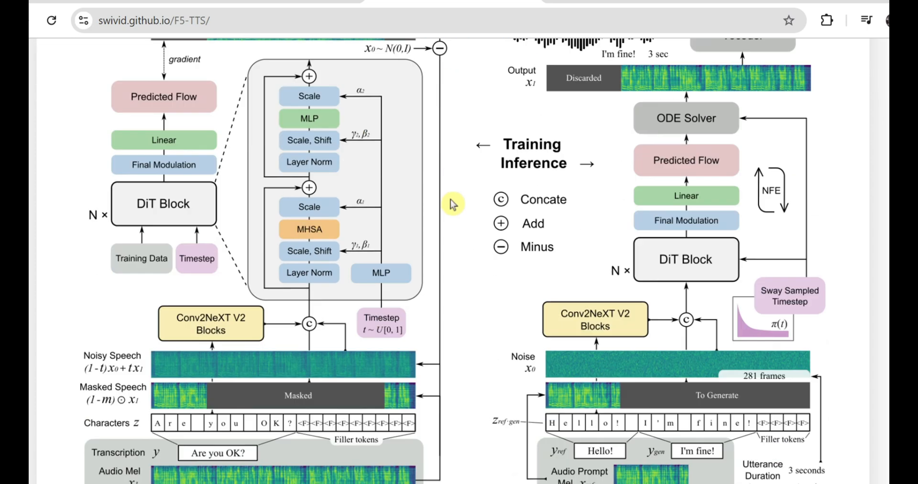
scroll(down, 3)
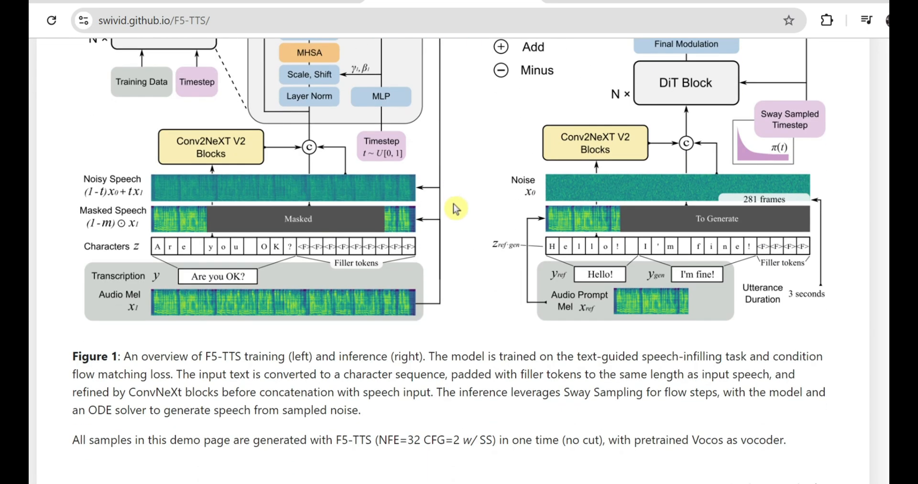
mouse_move(432, 334)
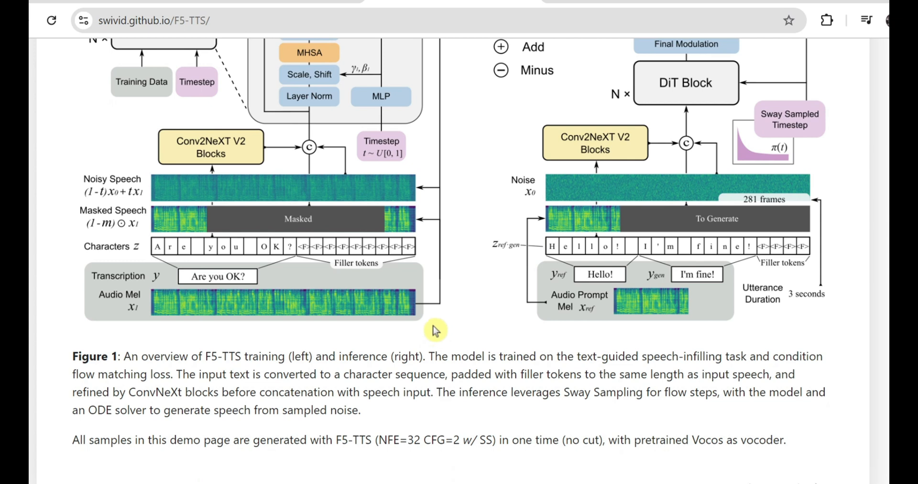
mouse_move(665, 309)
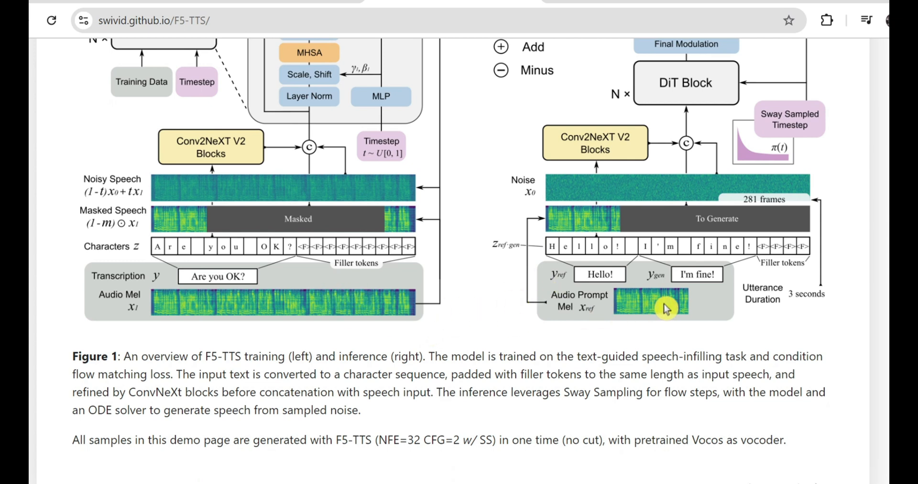
mouse_move(576, 326)
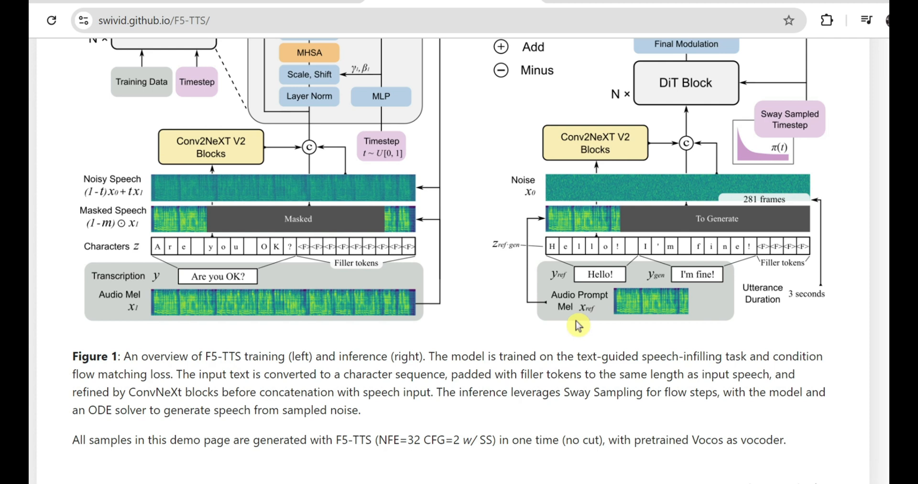
mouse_move(555, 329)
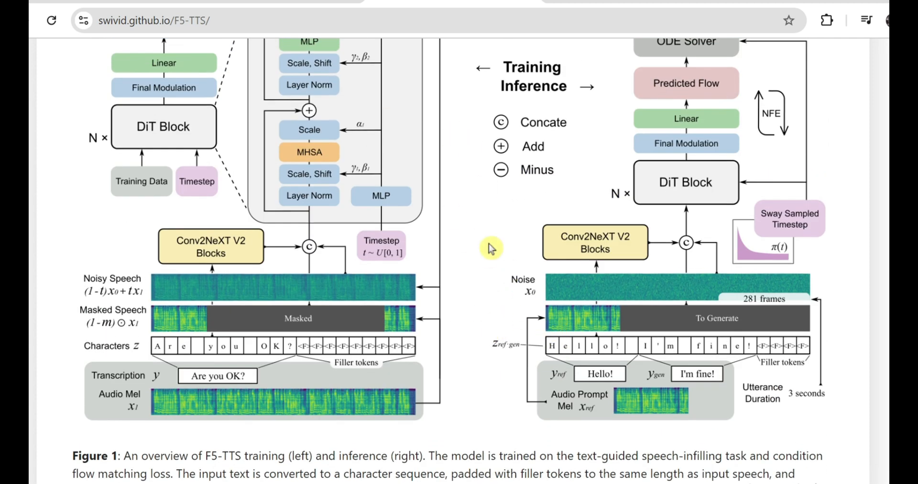
scroll(up, 3)
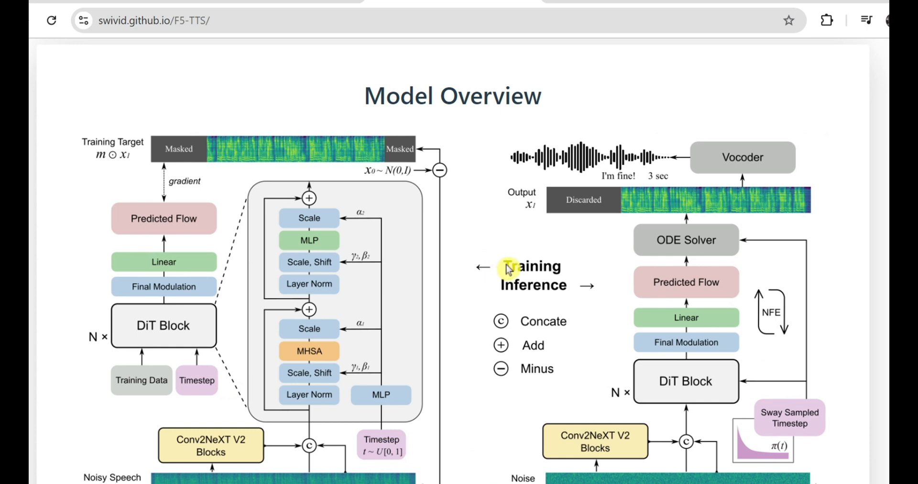
mouse_move(442, 288)
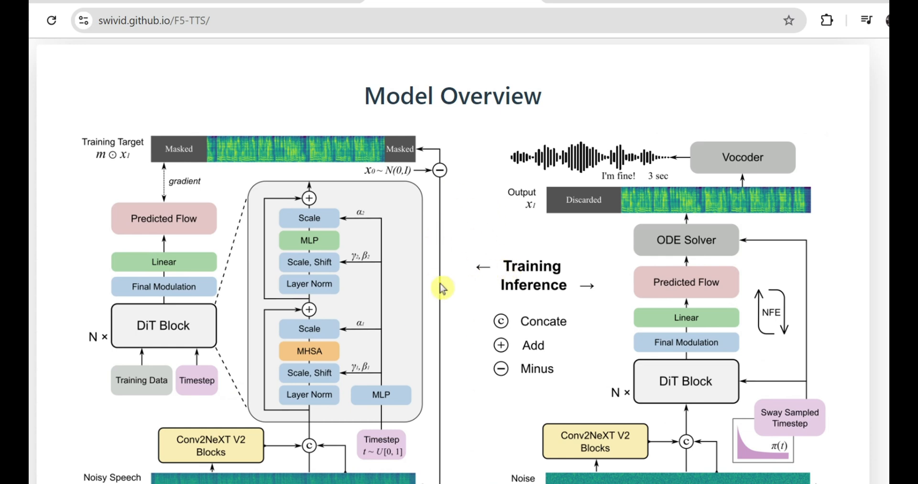
mouse_move(497, 243)
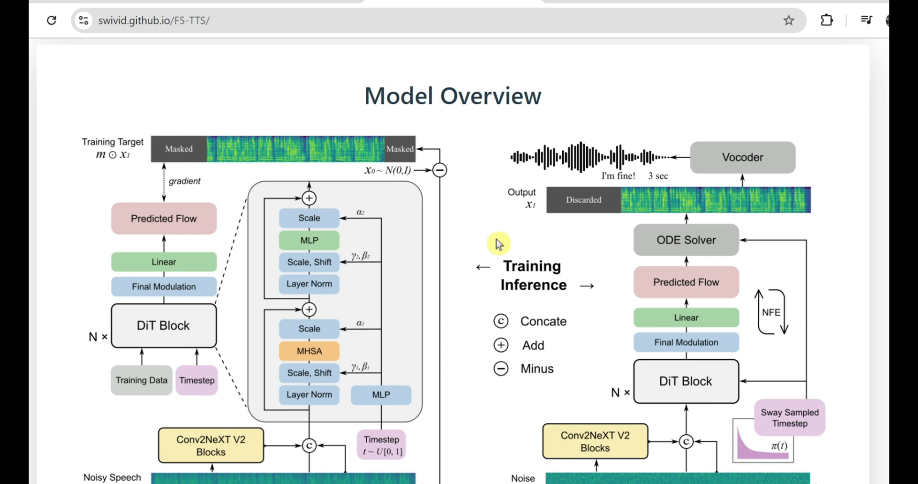
scroll(down, 3)
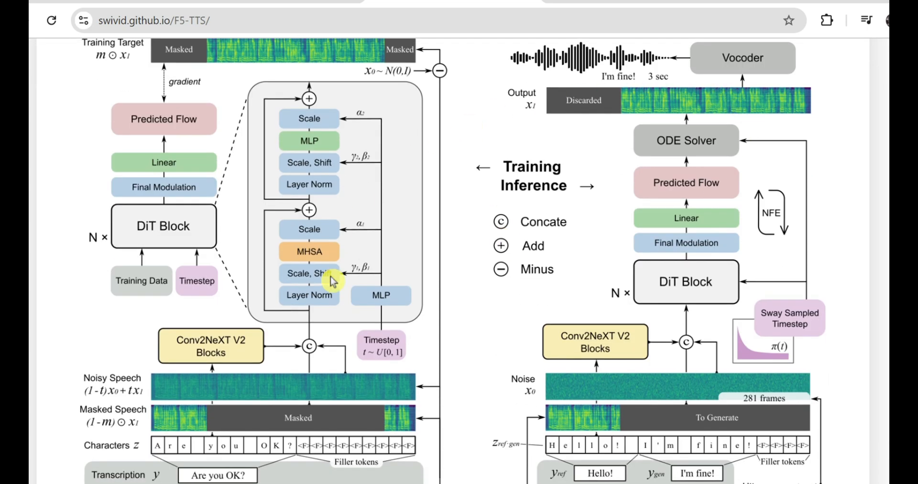
mouse_move(505, 308)
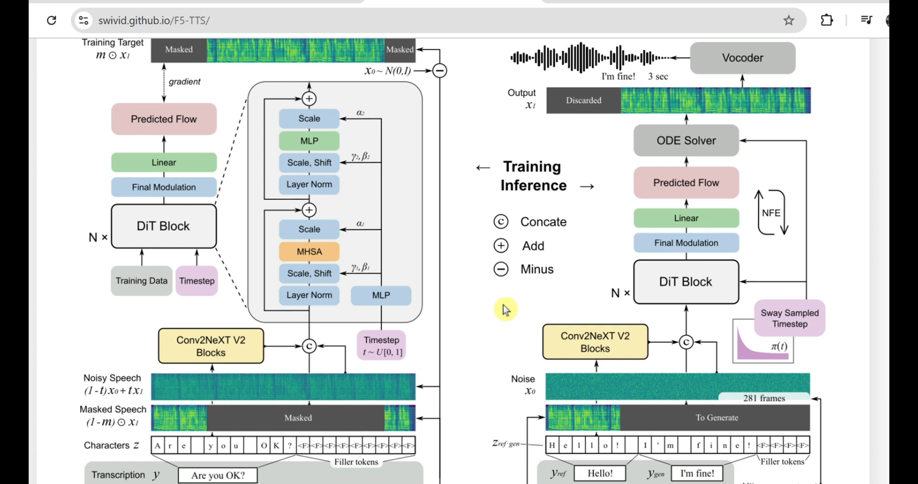
mouse_move(698, 189)
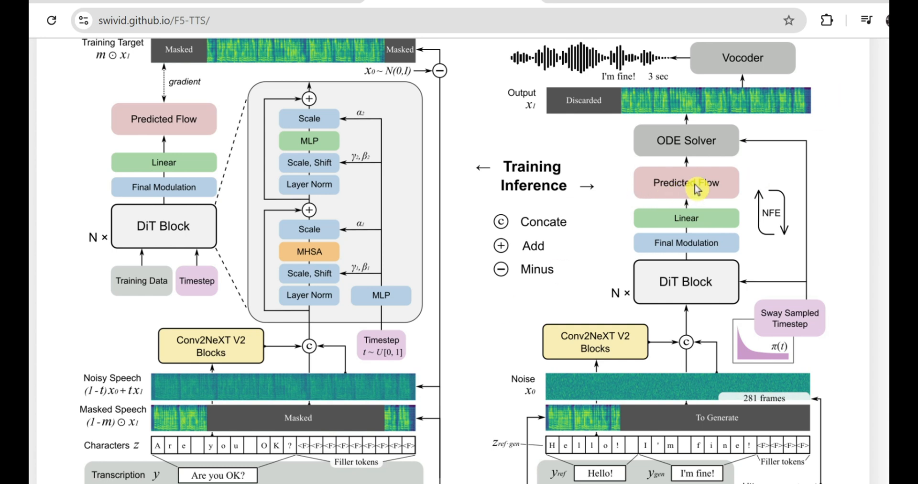
mouse_move(690, 187)
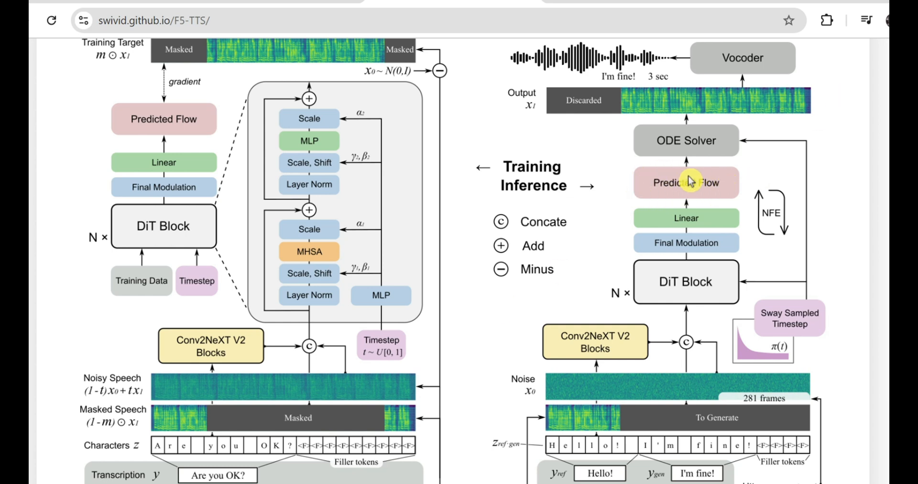
mouse_move(574, 370)
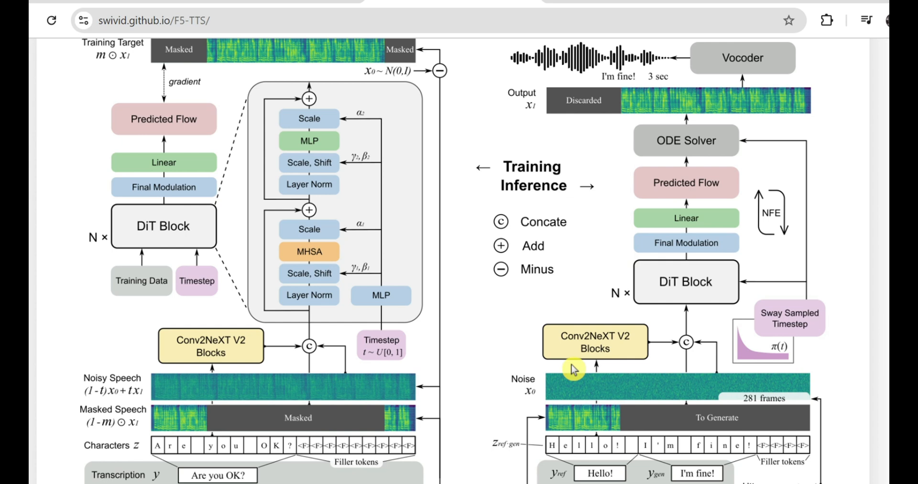
mouse_move(495, 450)
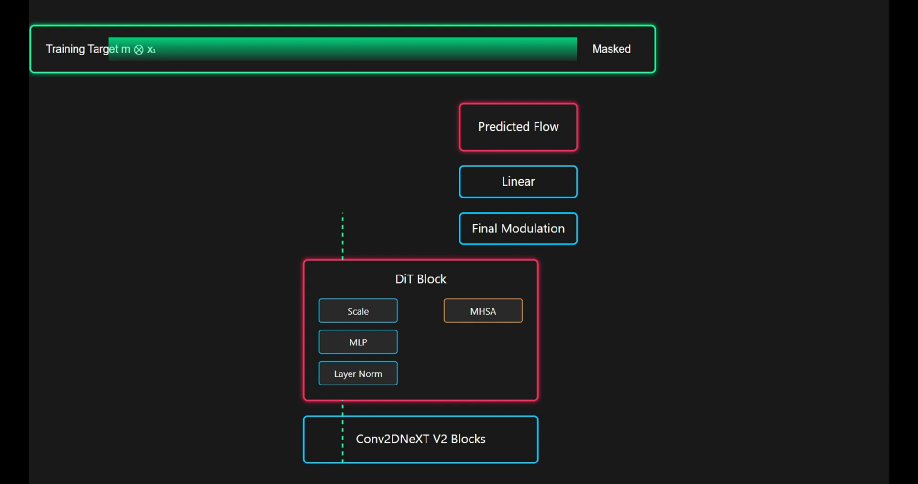
mouse_move(849, 314)
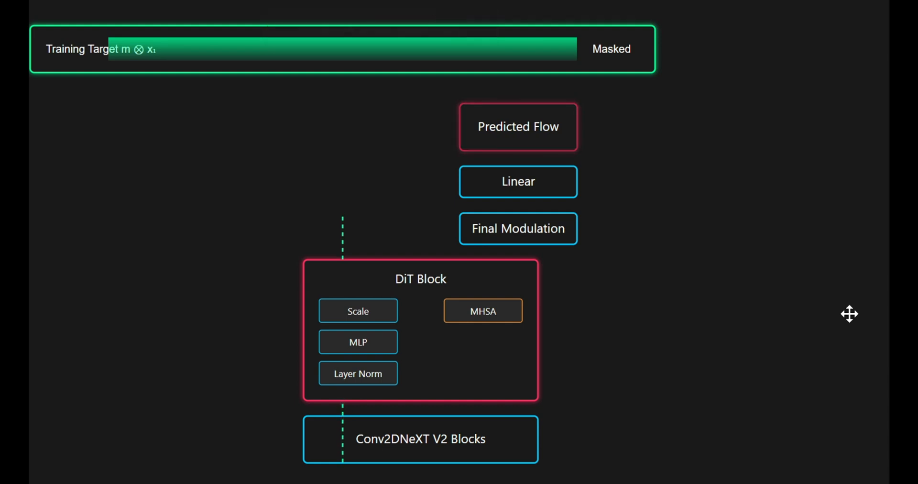
mouse_move(332, 171)
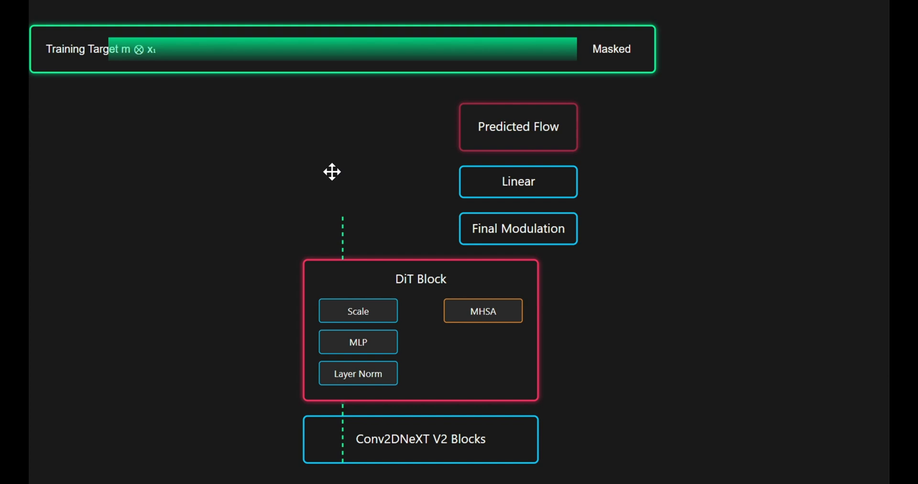
mouse_move(309, 190)
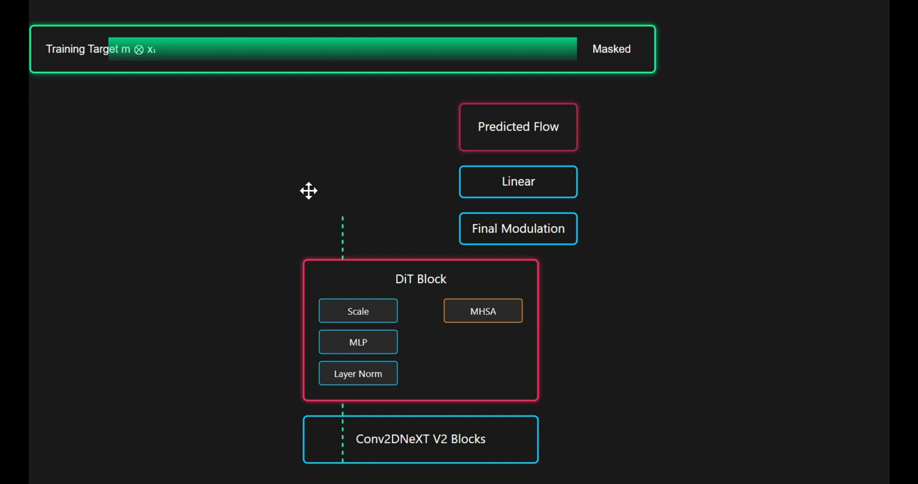
mouse_move(275, 456)
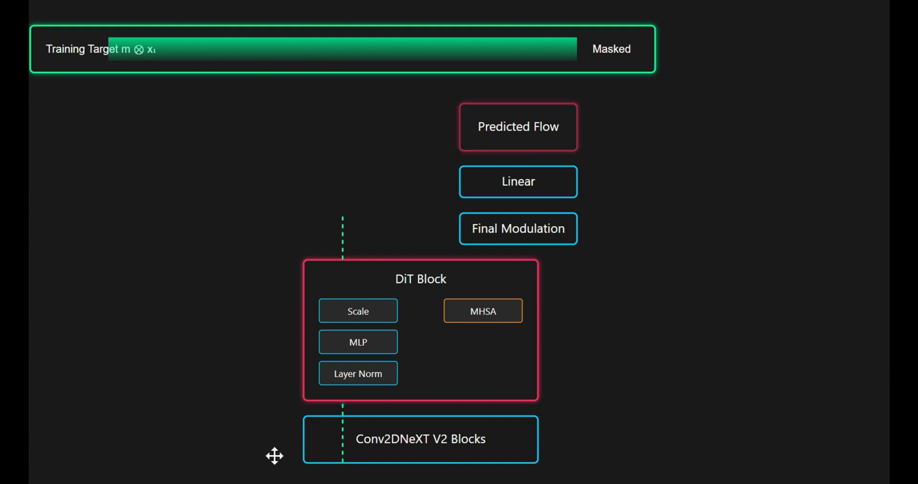
mouse_move(401, 228)
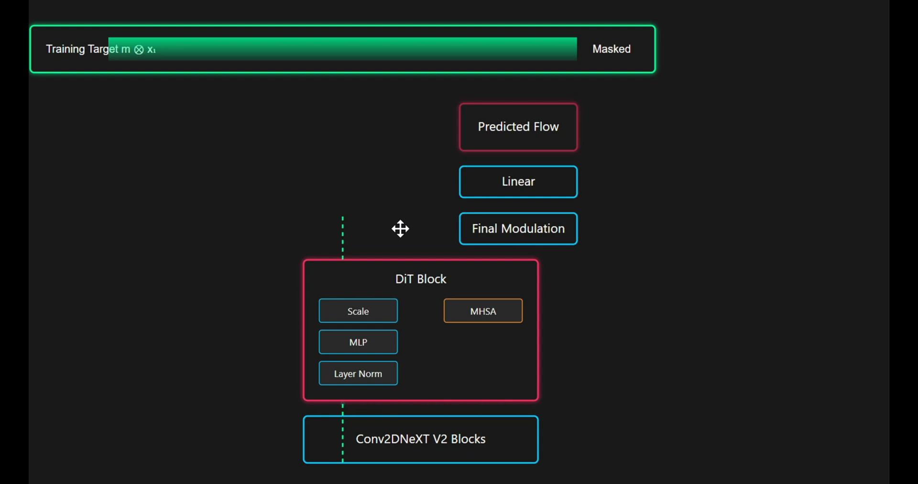
mouse_move(327, 250)
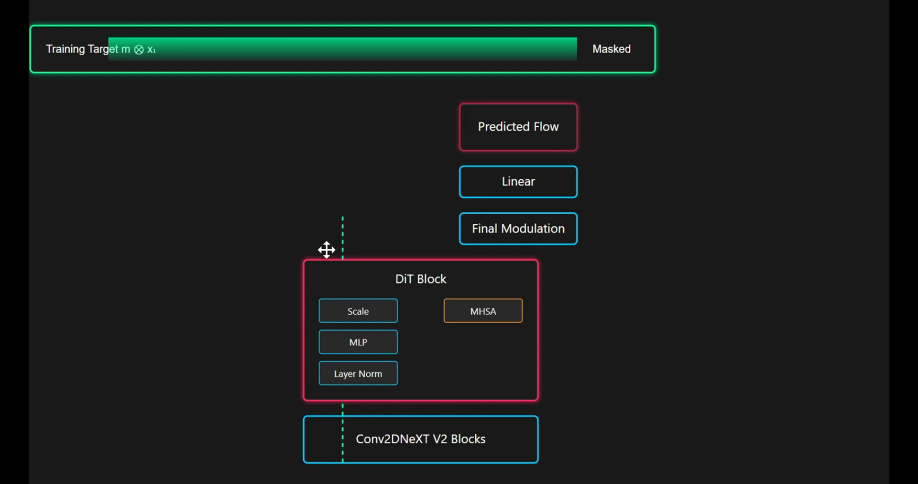
mouse_move(176, 78)
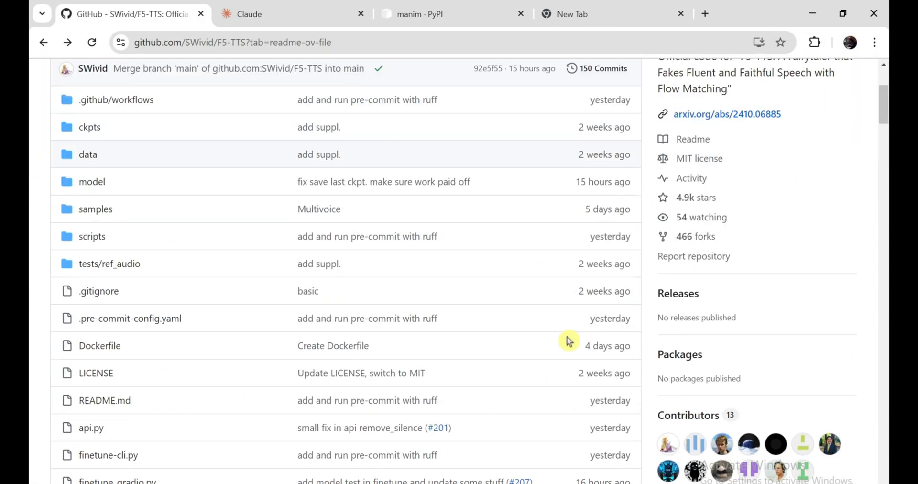
scroll(down, 3)
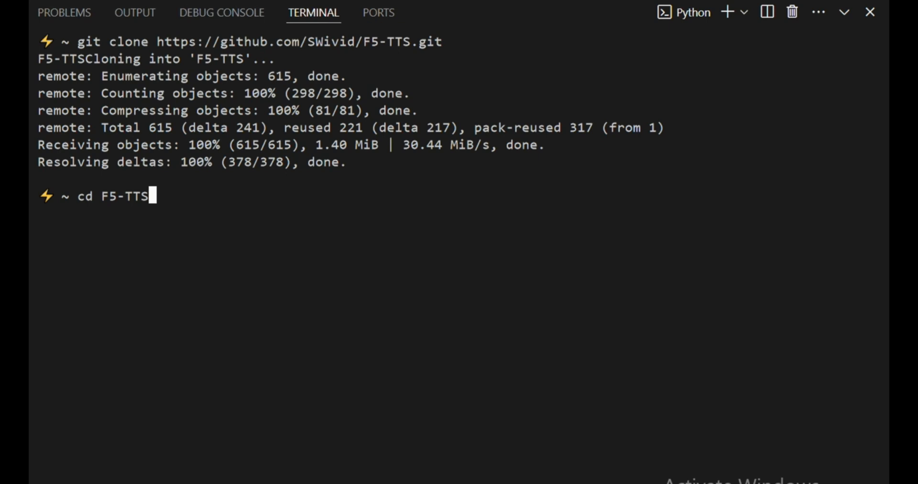
Enter the F5-TTS folder and run pip install -r requirements.txt.
key(Return)
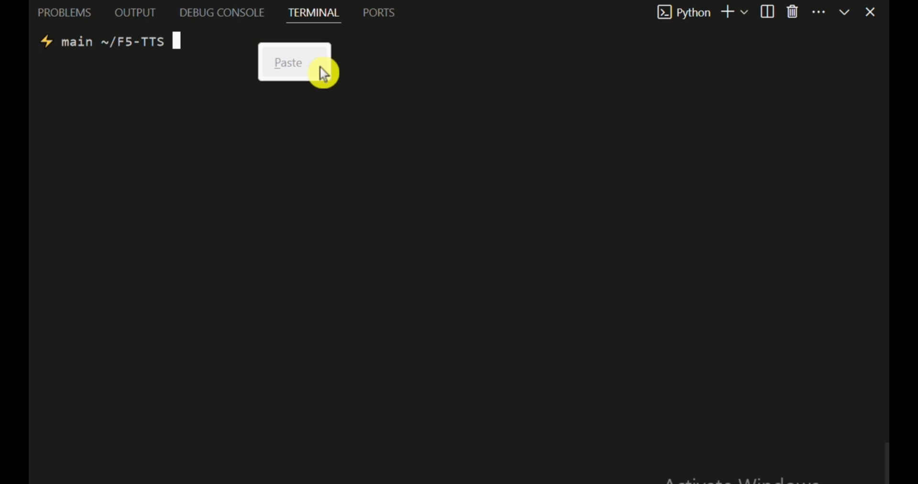
click(288, 63)
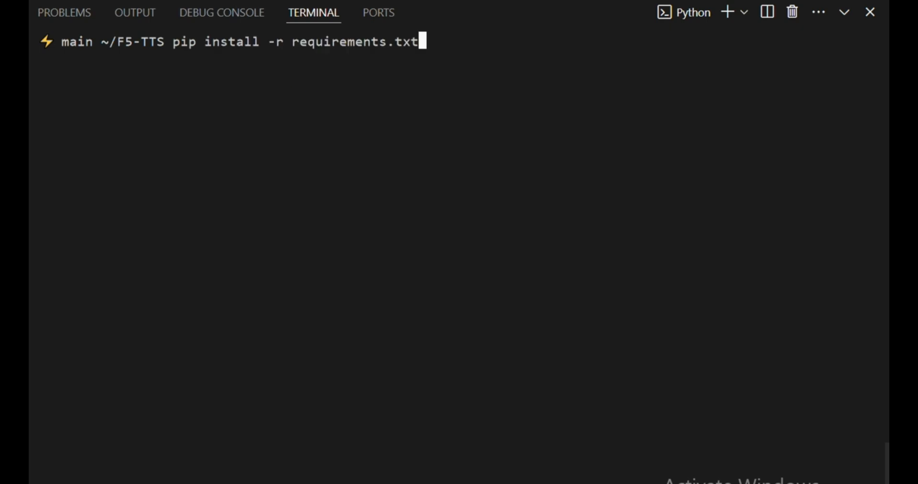
key(Return)
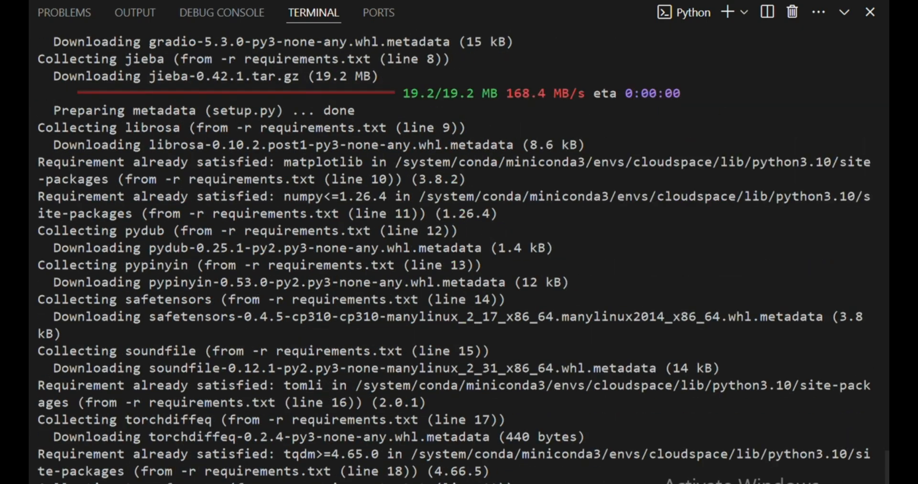
scroll(down, 3)
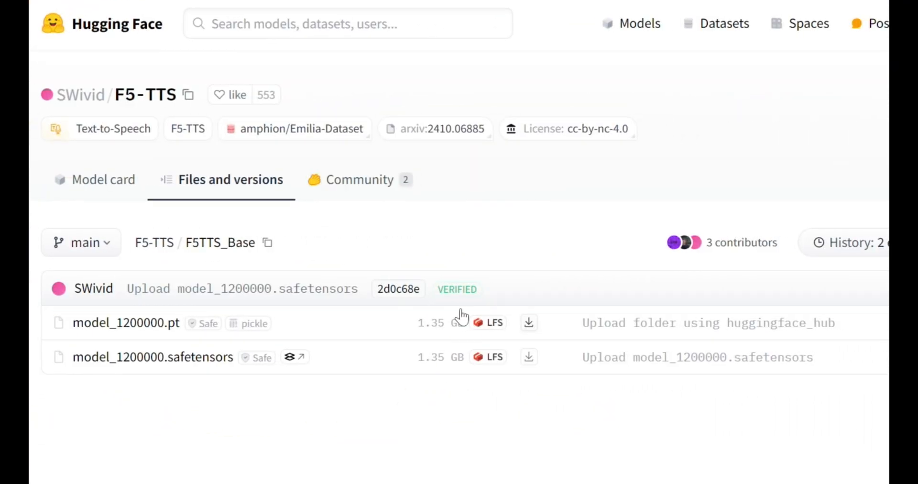
mouse_move(390, 414)
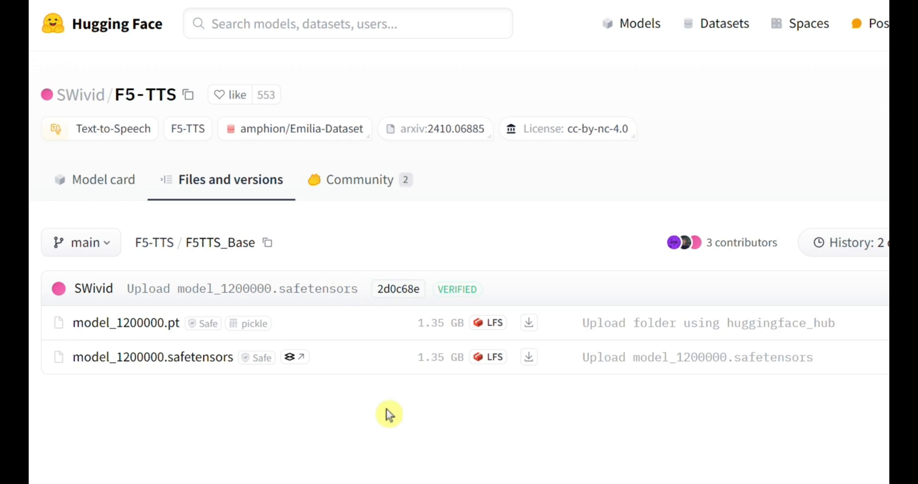
mouse_move(361, 411)
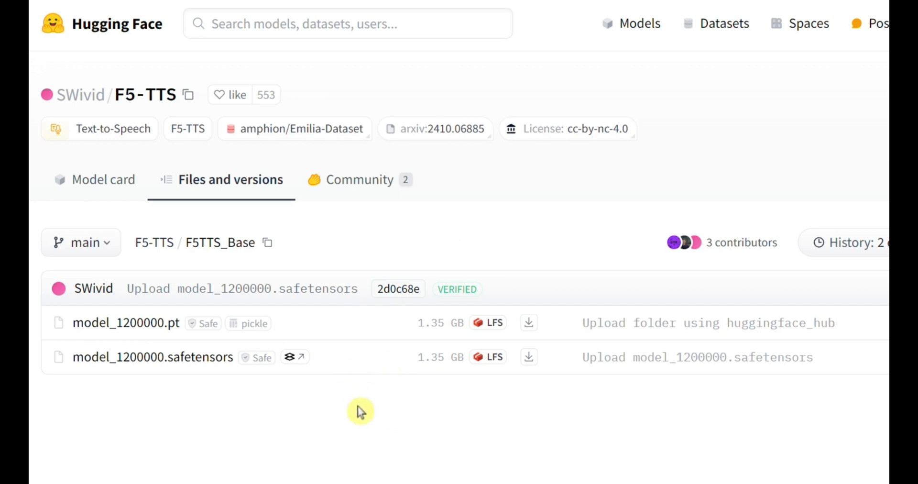
View the SWivid/F5-TTS model card's ckpts layout for E2TTS_Base and F5TTS_Base checkpoints.
click(104, 179)
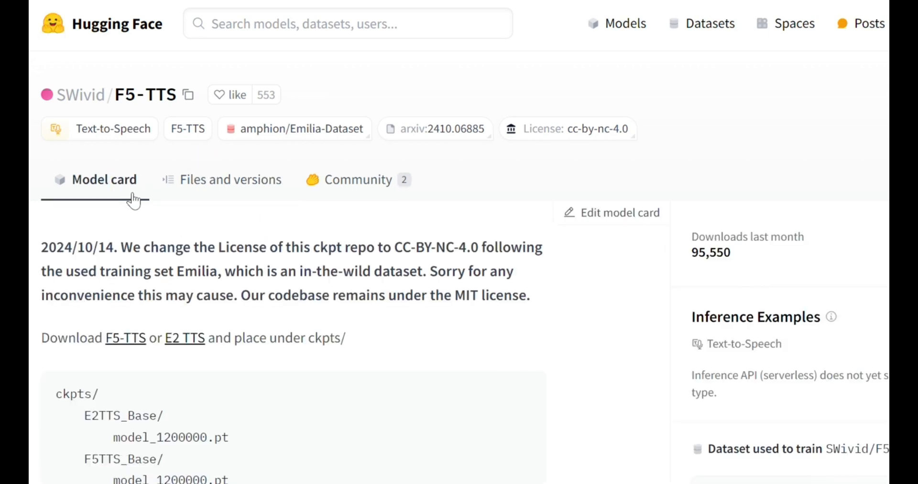
scroll(down, 3)
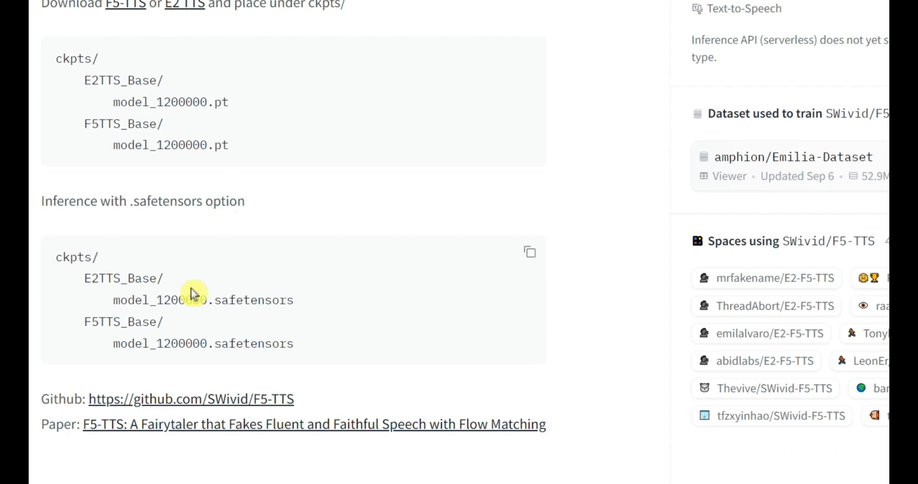
scroll(up, 3)
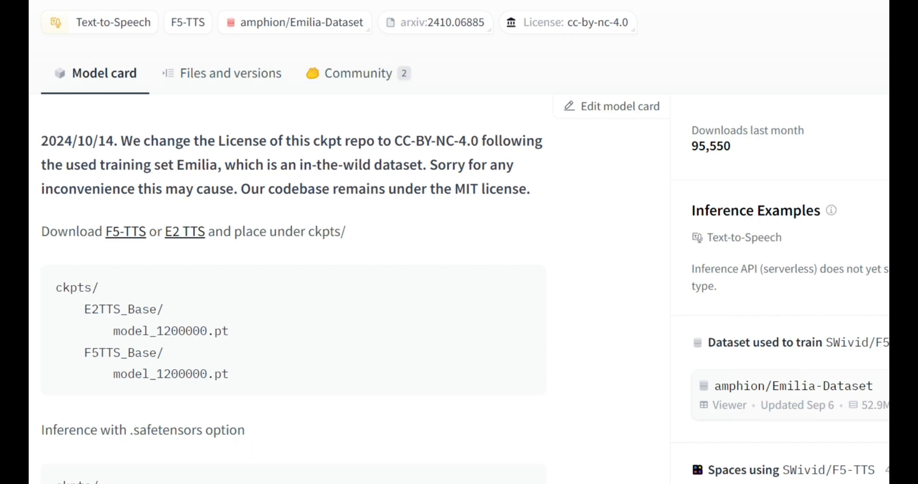
mouse_move(318, 272)
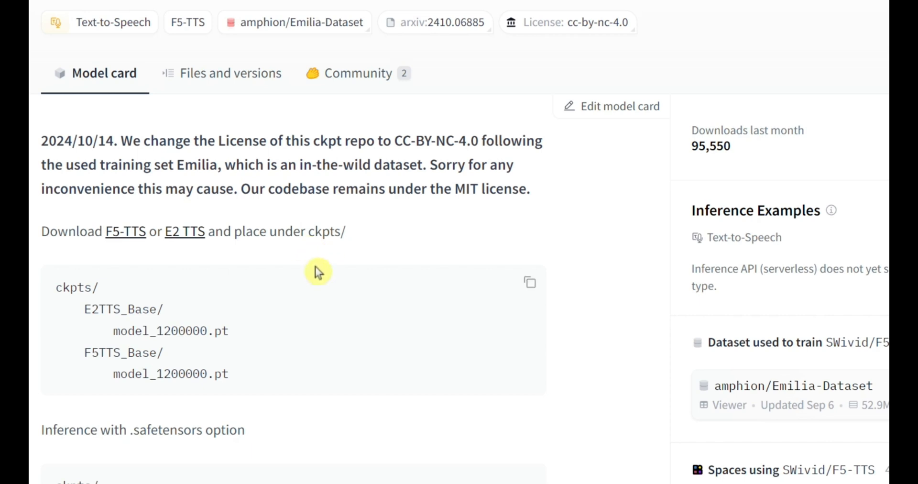
scroll(down, 3)
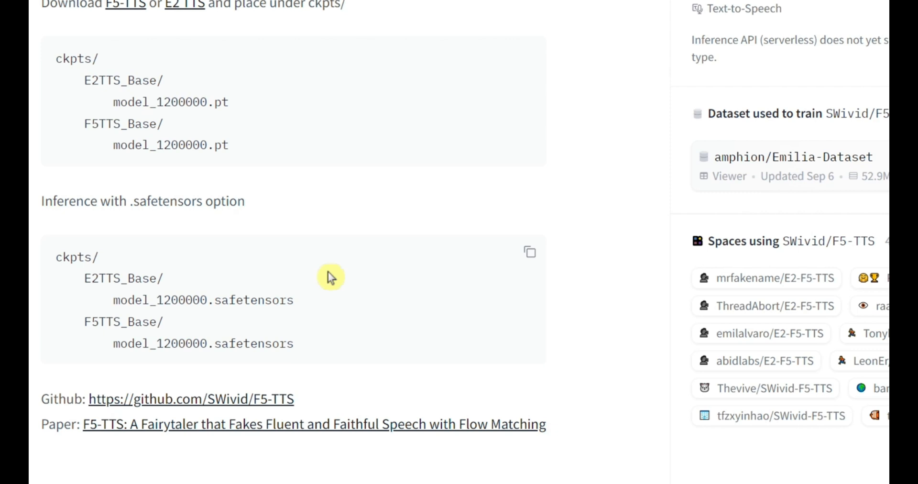
scroll(up, 3)
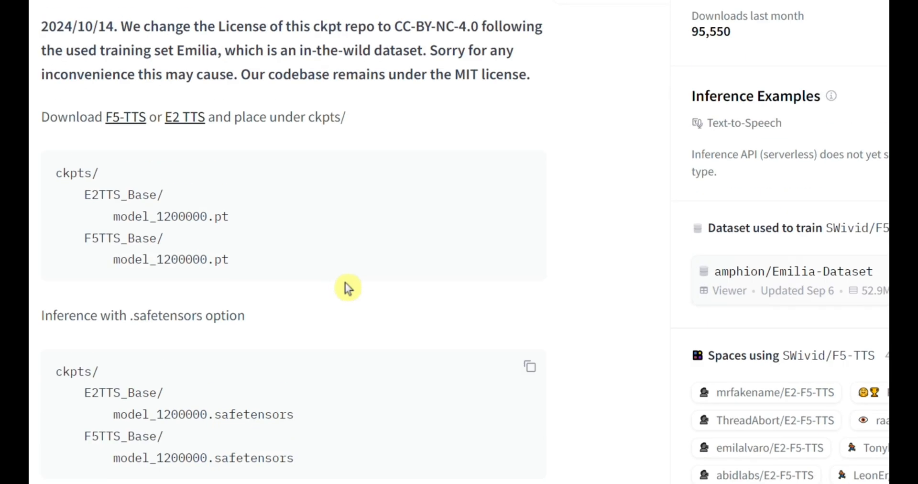
mouse_move(281, 228)
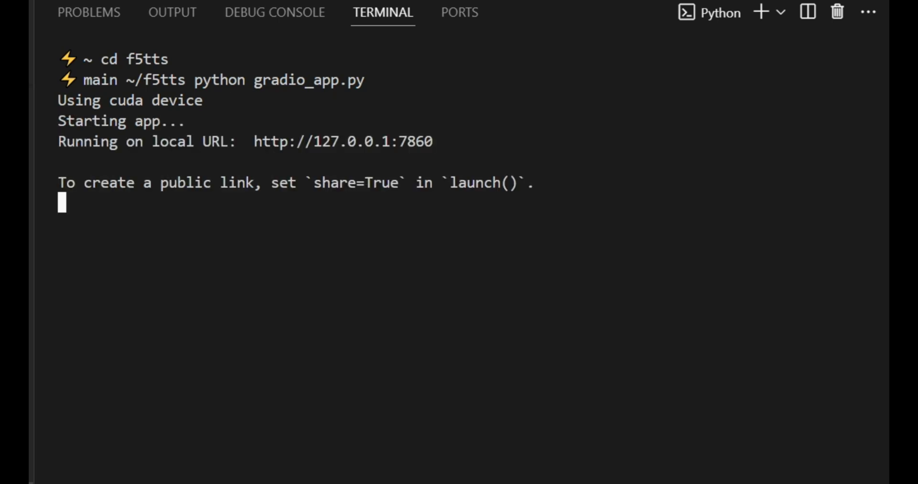
mouse_move(342, 141)
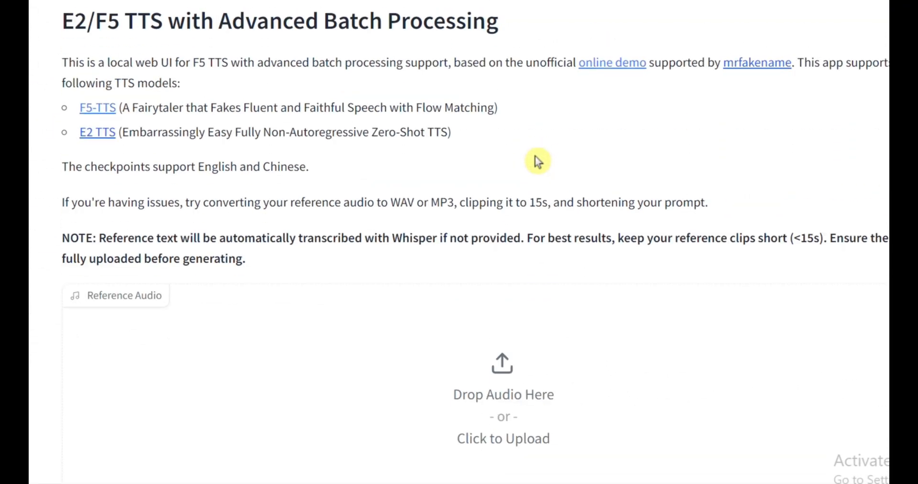
Scroll the local Gradio app at 127.0.0.1:7860 to the Reference Audio upload area.
scroll(down, 3)
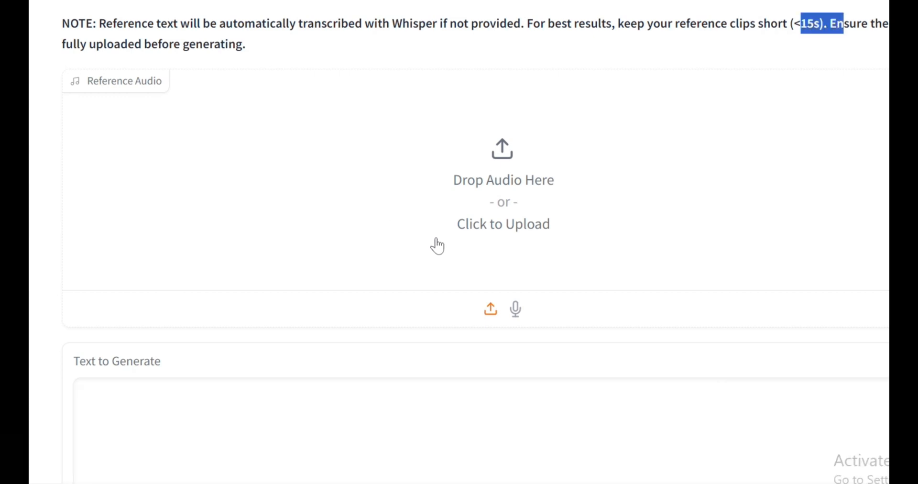
mouse_move(517, 128)
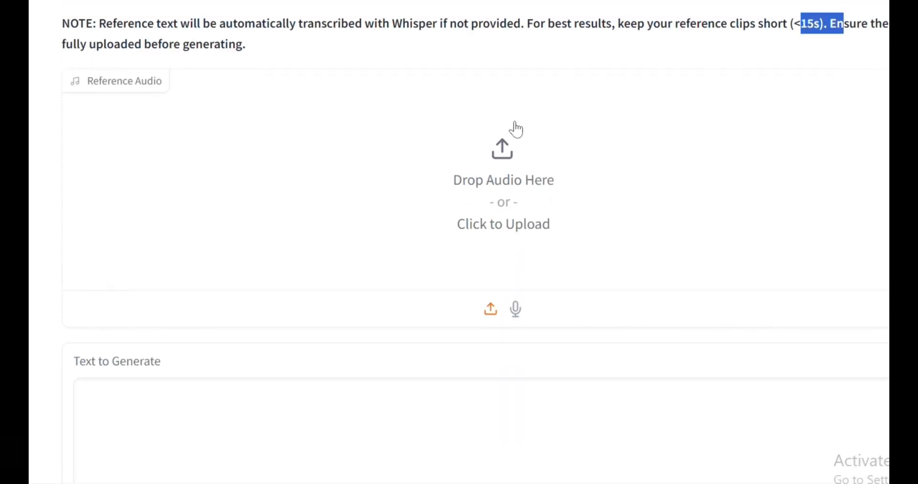
scroll(down, 3)
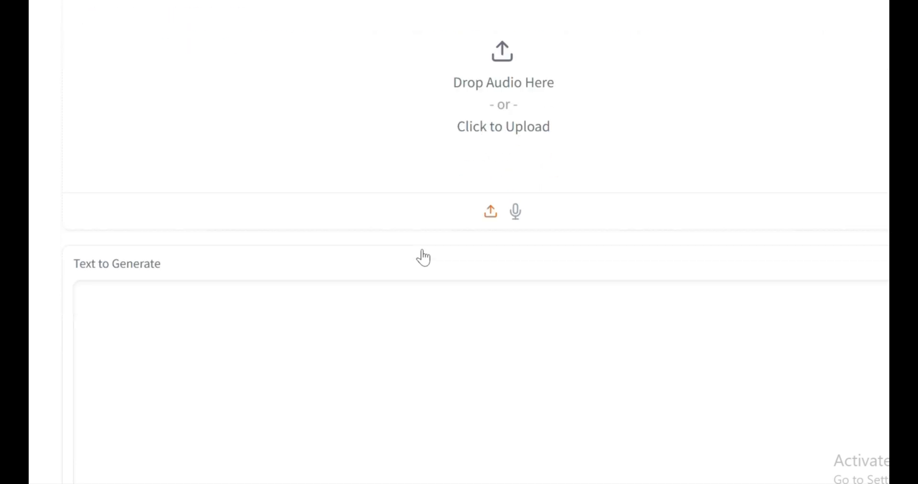
scroll(up, 3)
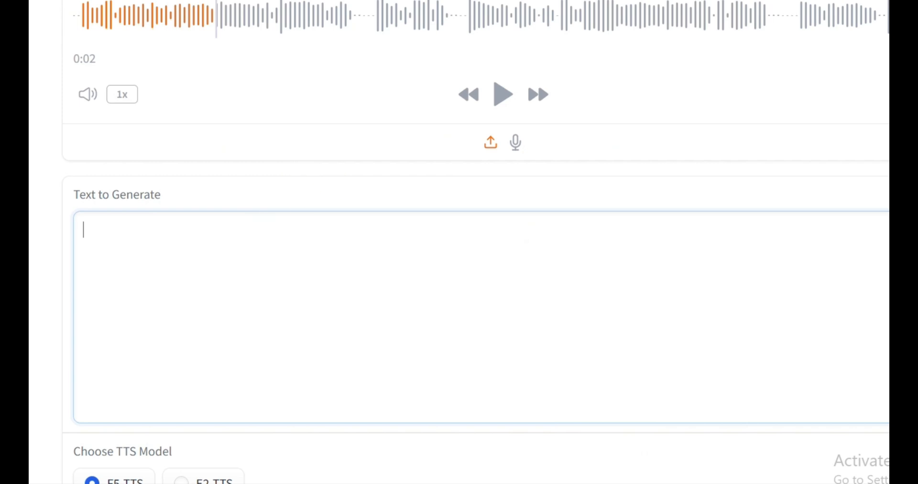
Select the E2-TTS model and synthesize the pasted passage in the cloned voice.
scroll(down, 3)
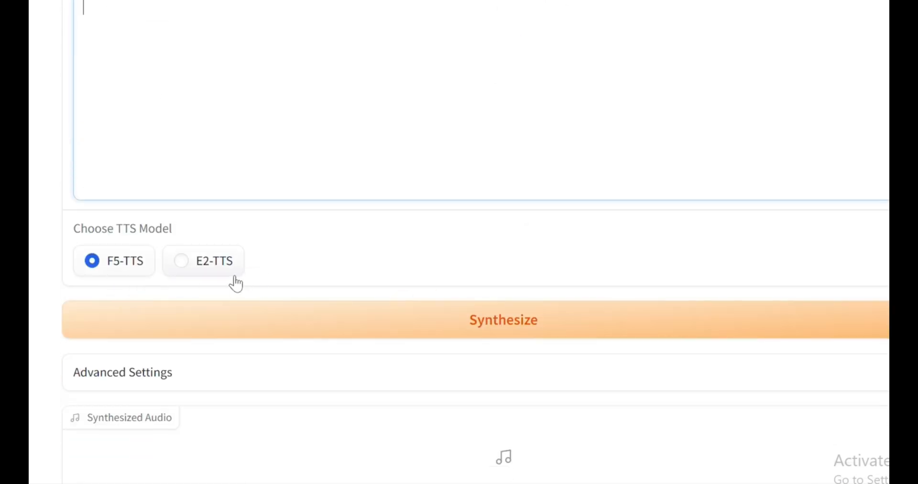
mouse_move(194, 267)
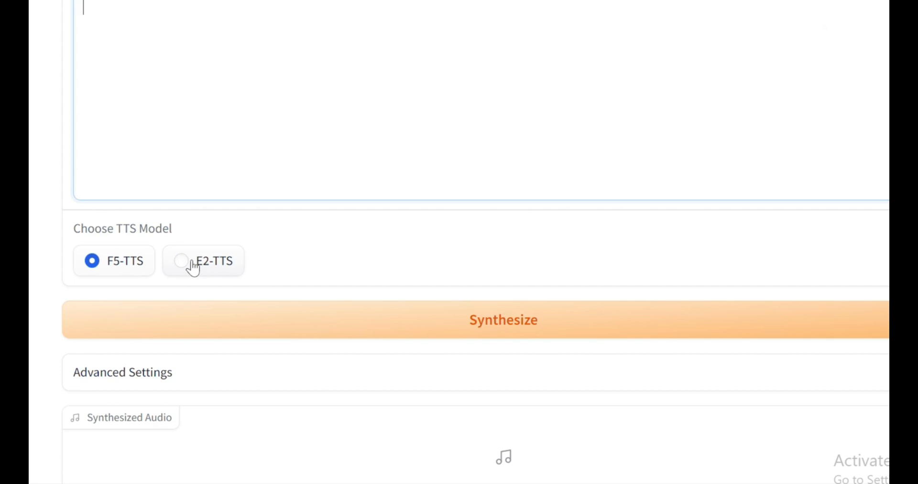
click(182, 261)
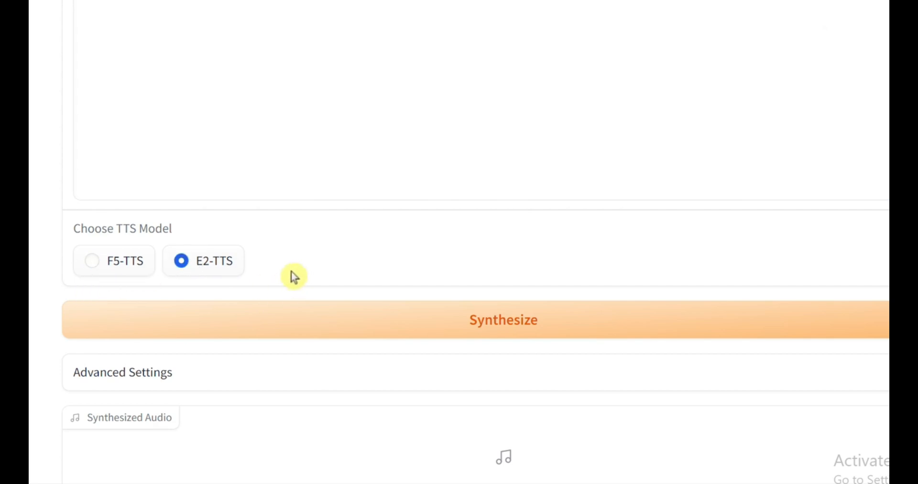
mouse_move(246, 288)
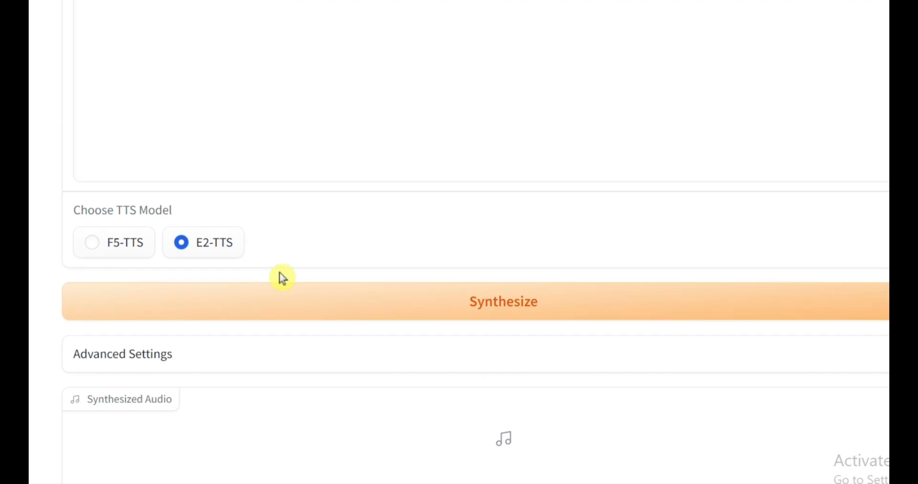
scroll(down, 3)
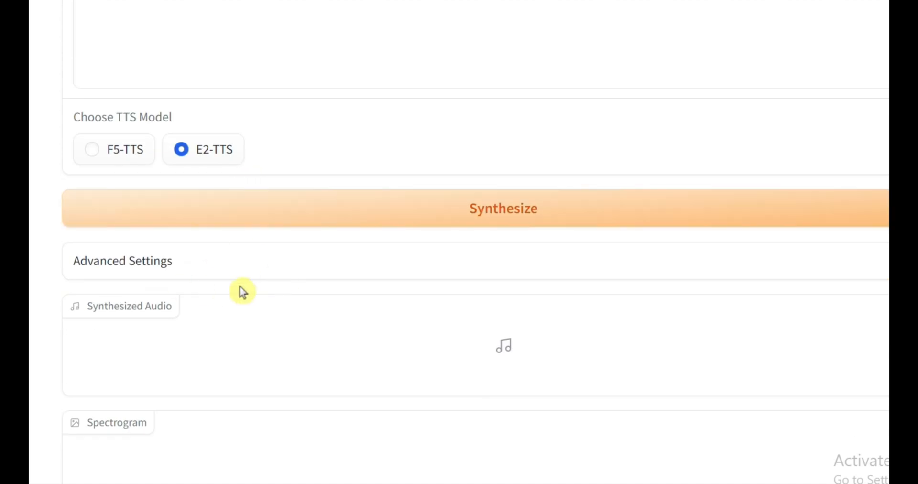
scroll(up, 3)
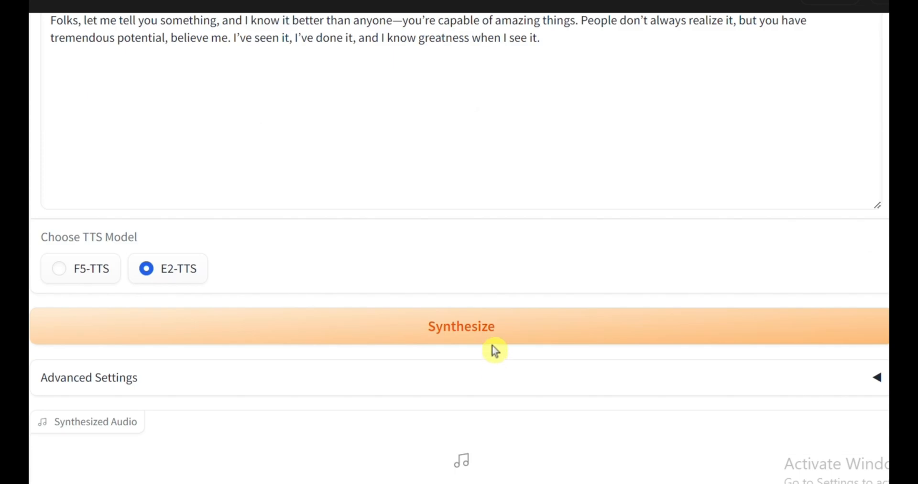
click(461, 327)
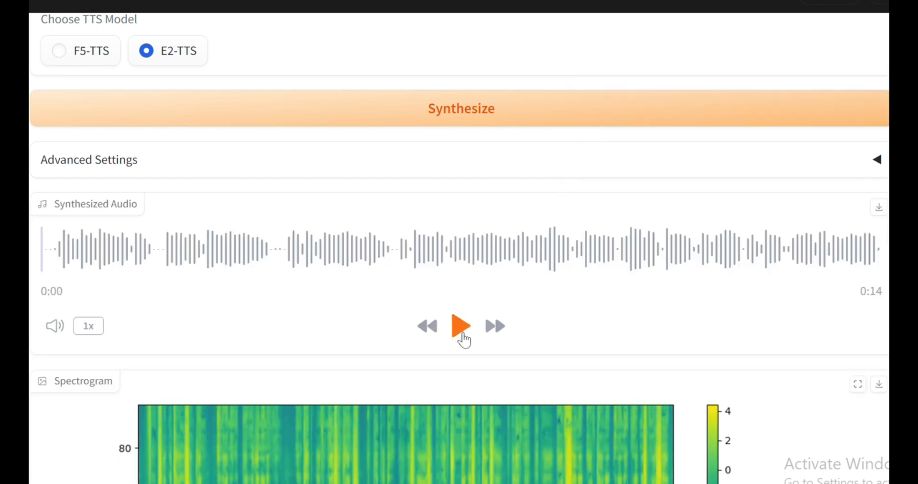
Play the 14-second synthesized E2-TTS clip through to its end.
click(461, 326)
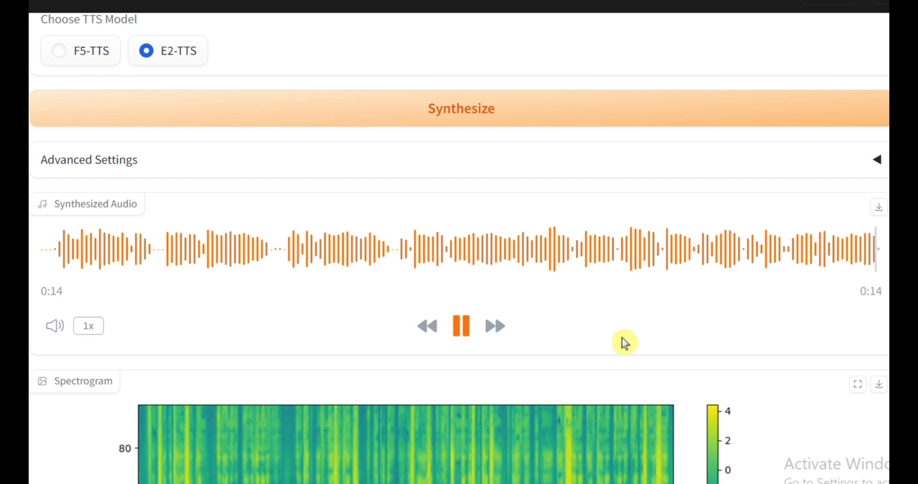
click(461, 326)
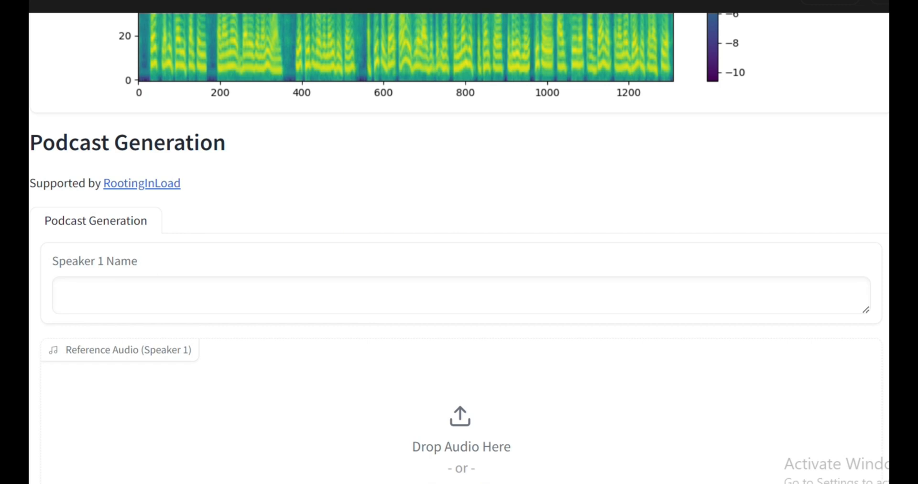
scroll(down, 3)
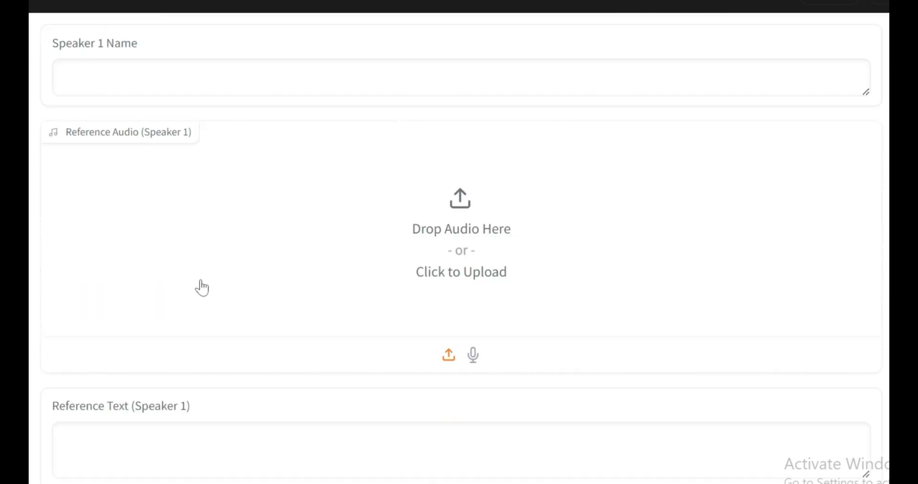
scroll(up, 3)
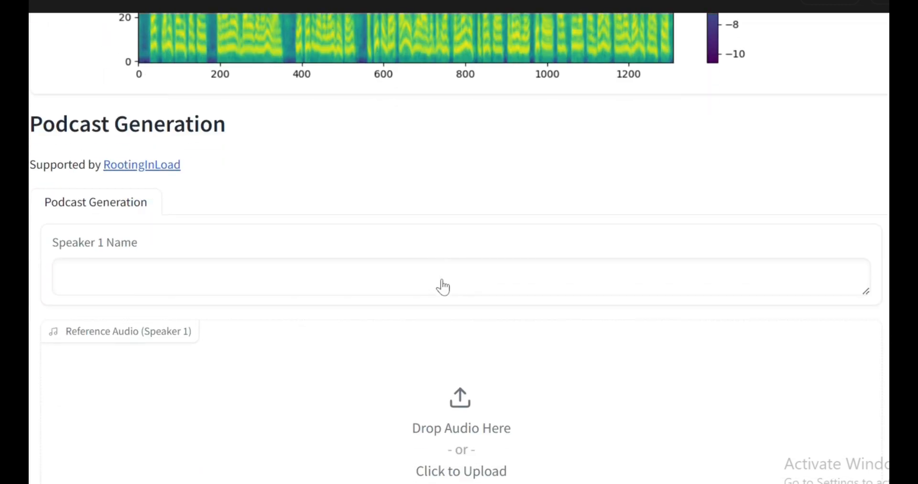
scroll(down, 3)
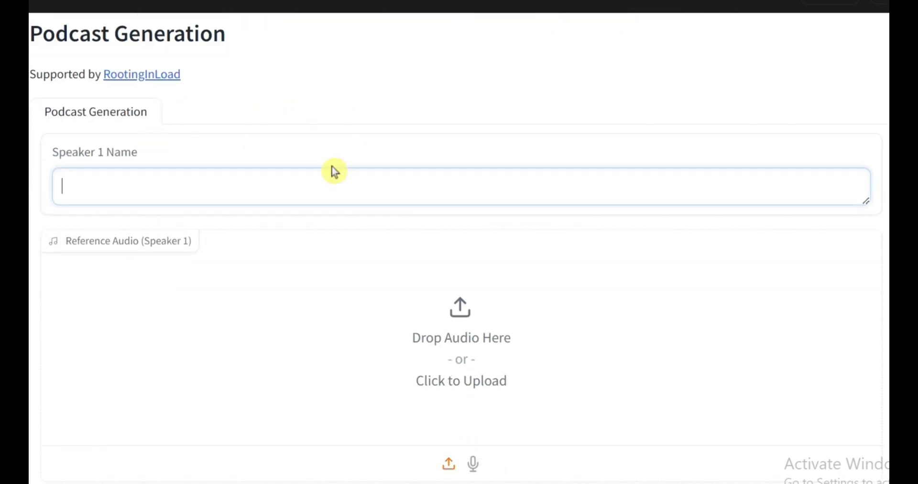
scroll(down, 3)
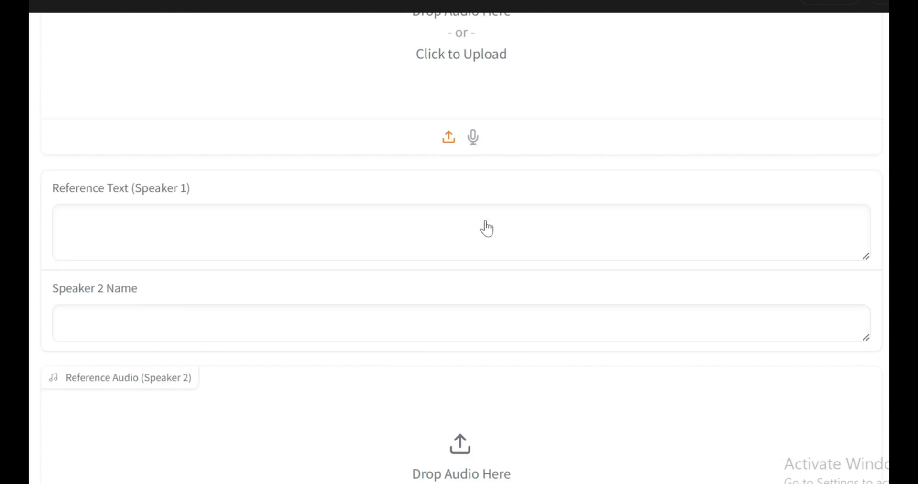
scroll(down, 3)
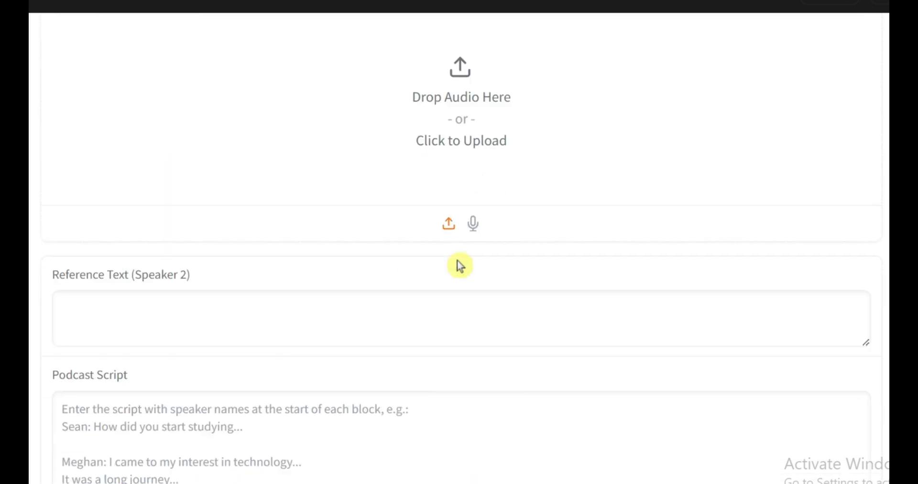
scroll(down, 3)
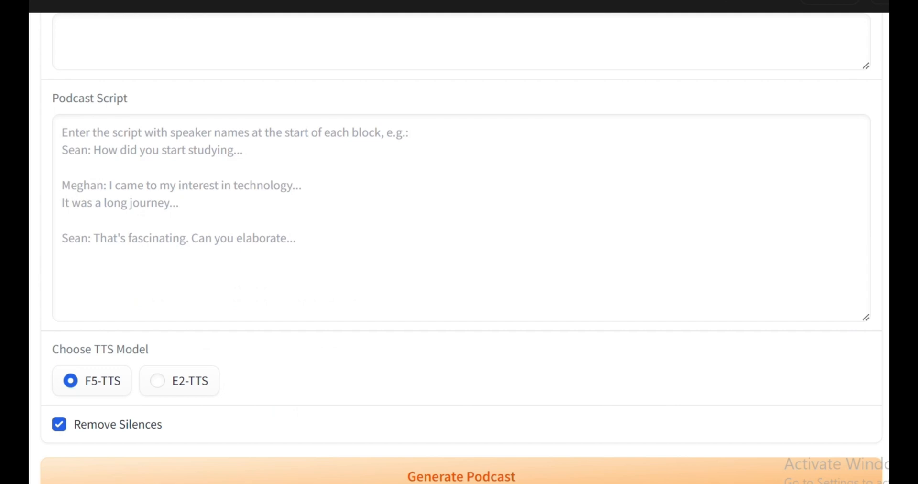
scroll(up, 3)
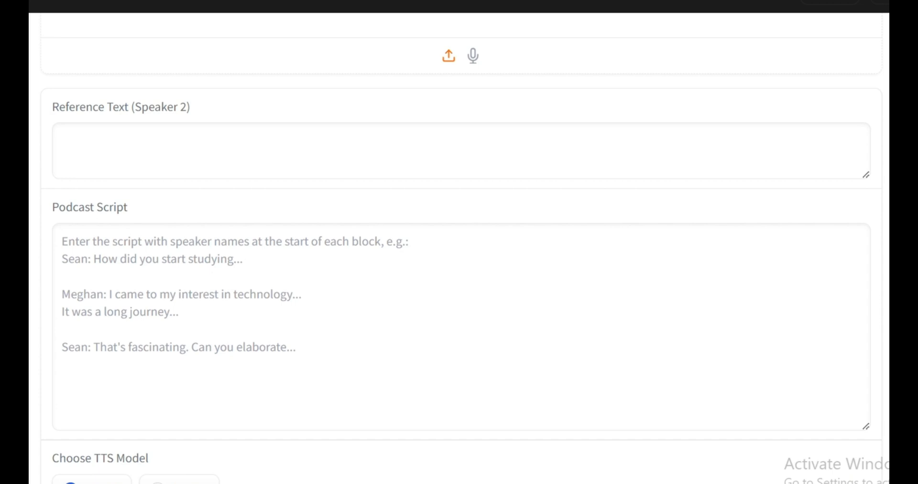
scroll(down, 3)
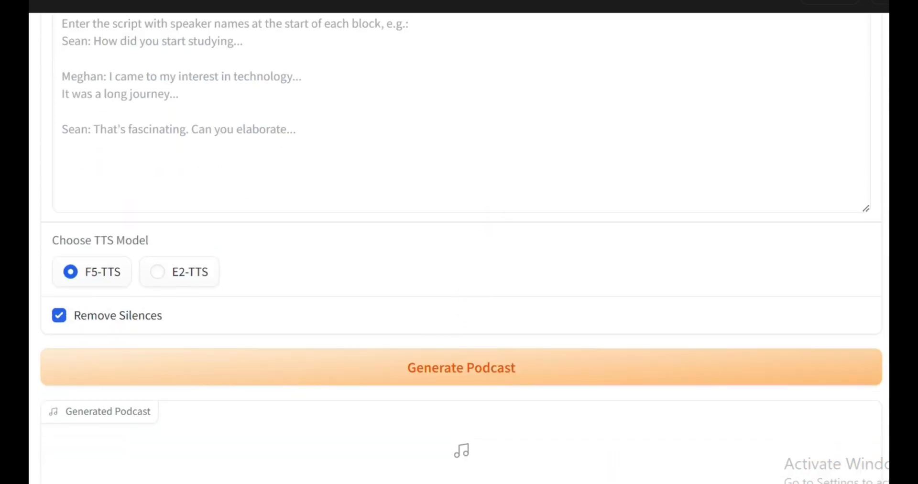
mouse_move(529, 277)
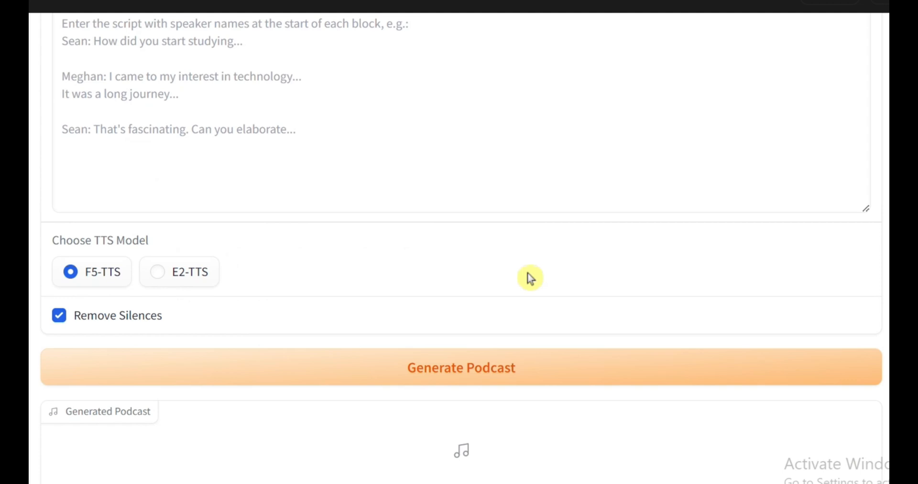